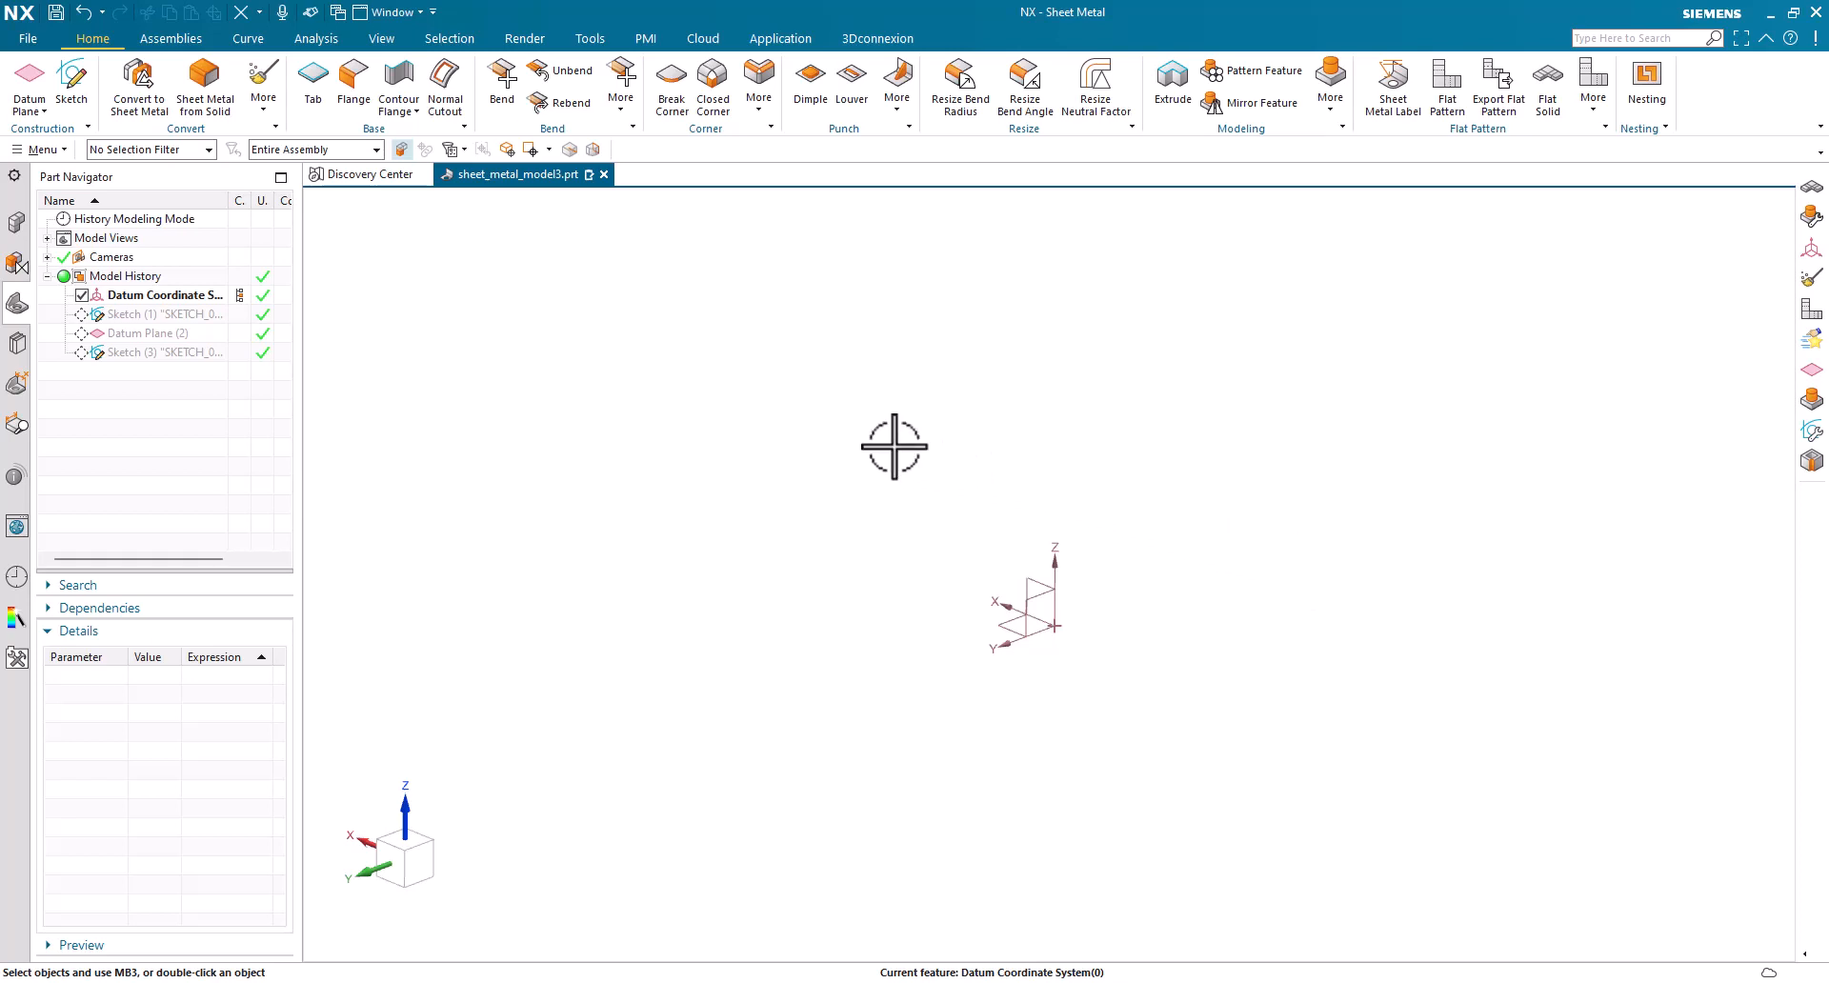
mouse_move(631, 453)
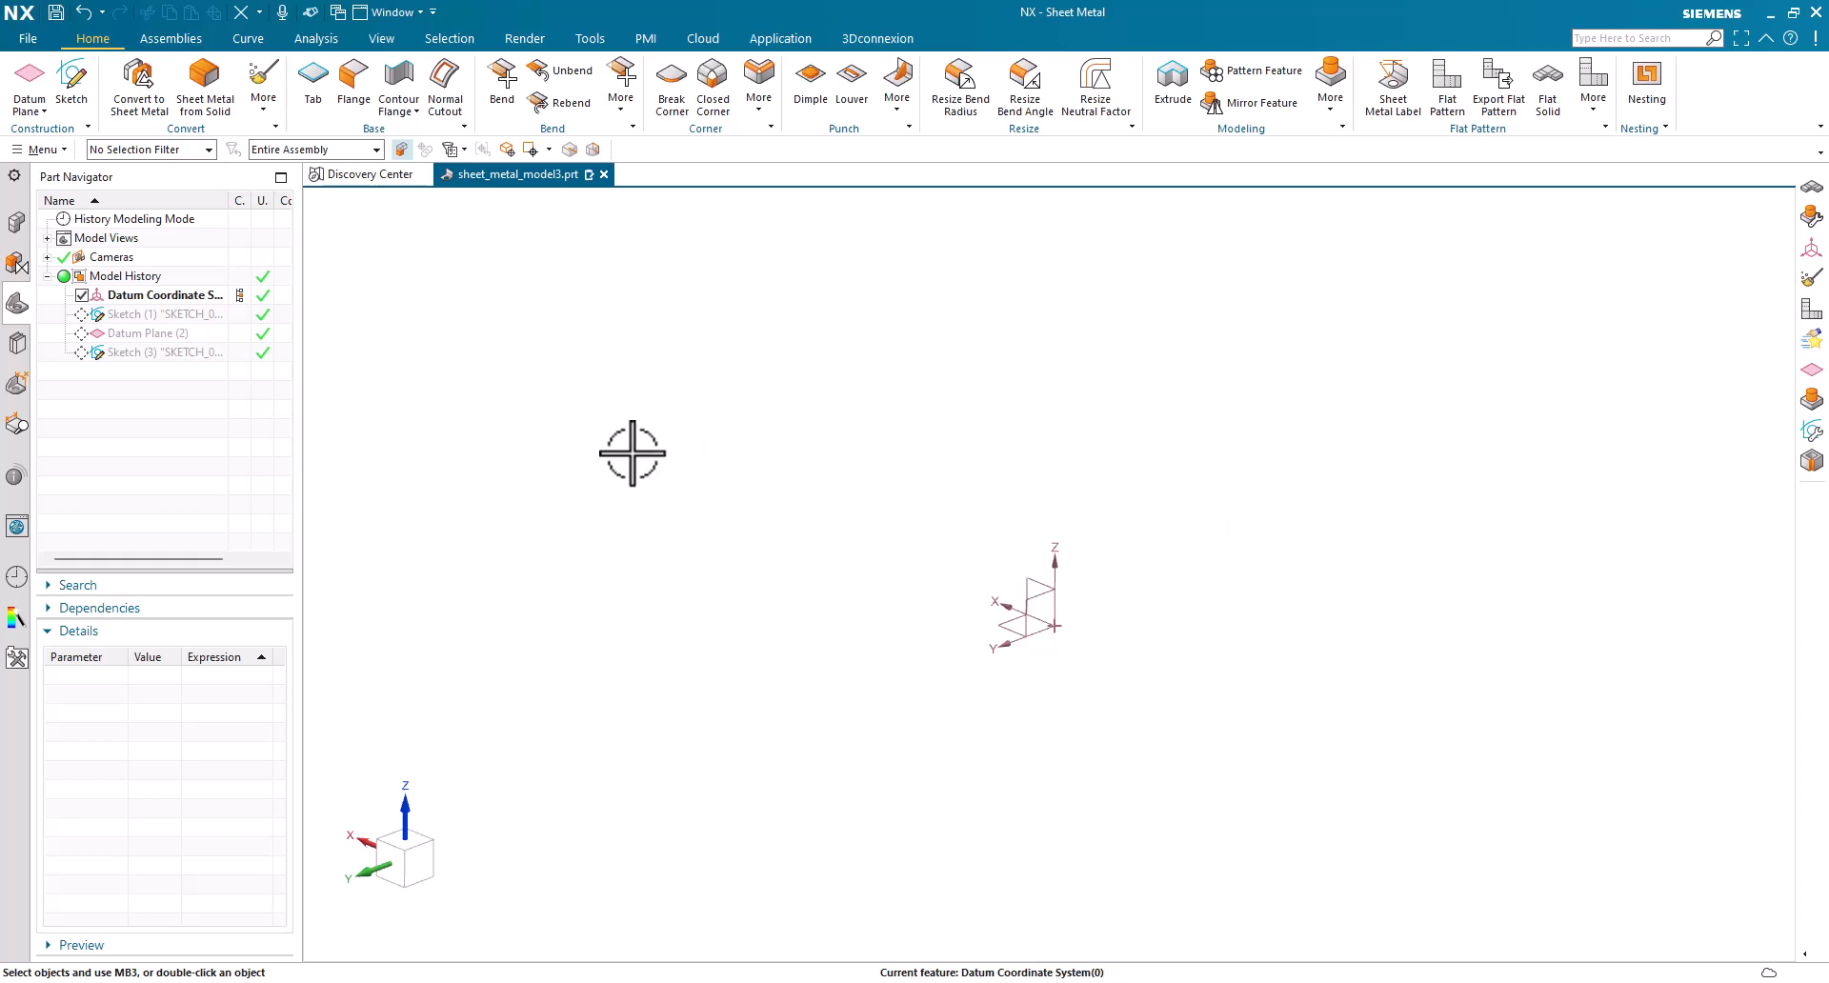
mouse_move(627, 454)
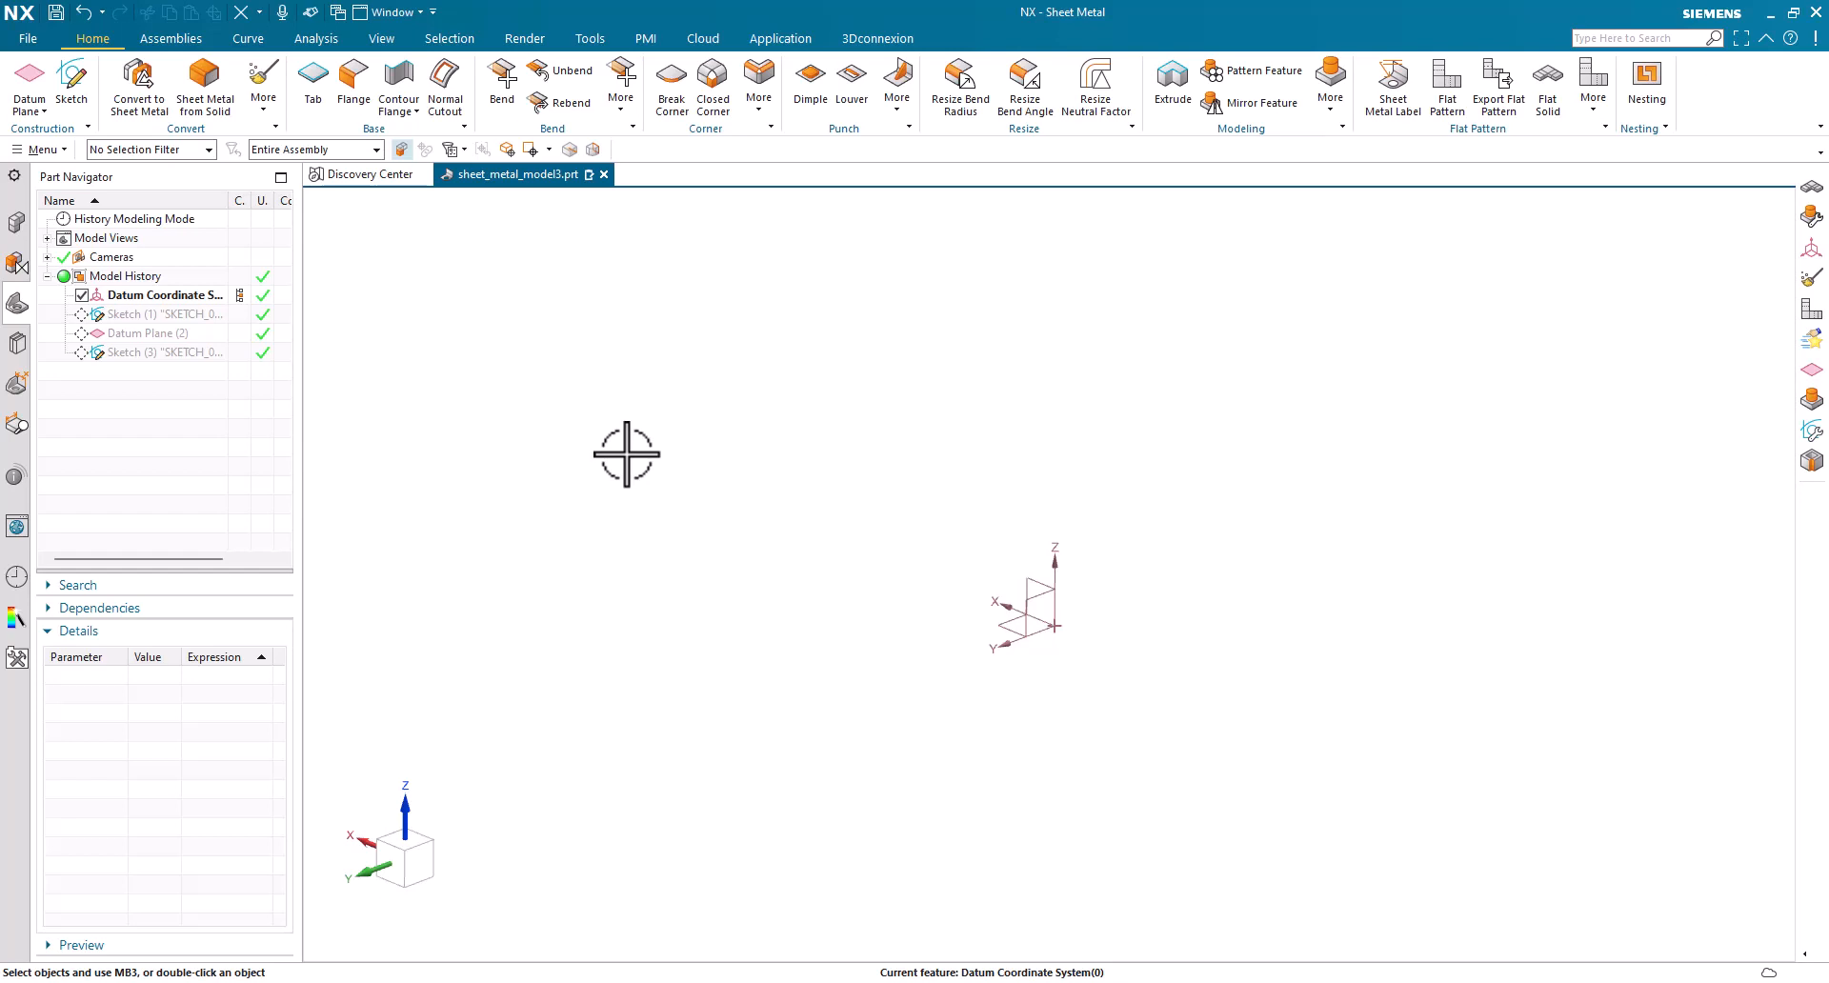
mouse_move(531, 454)
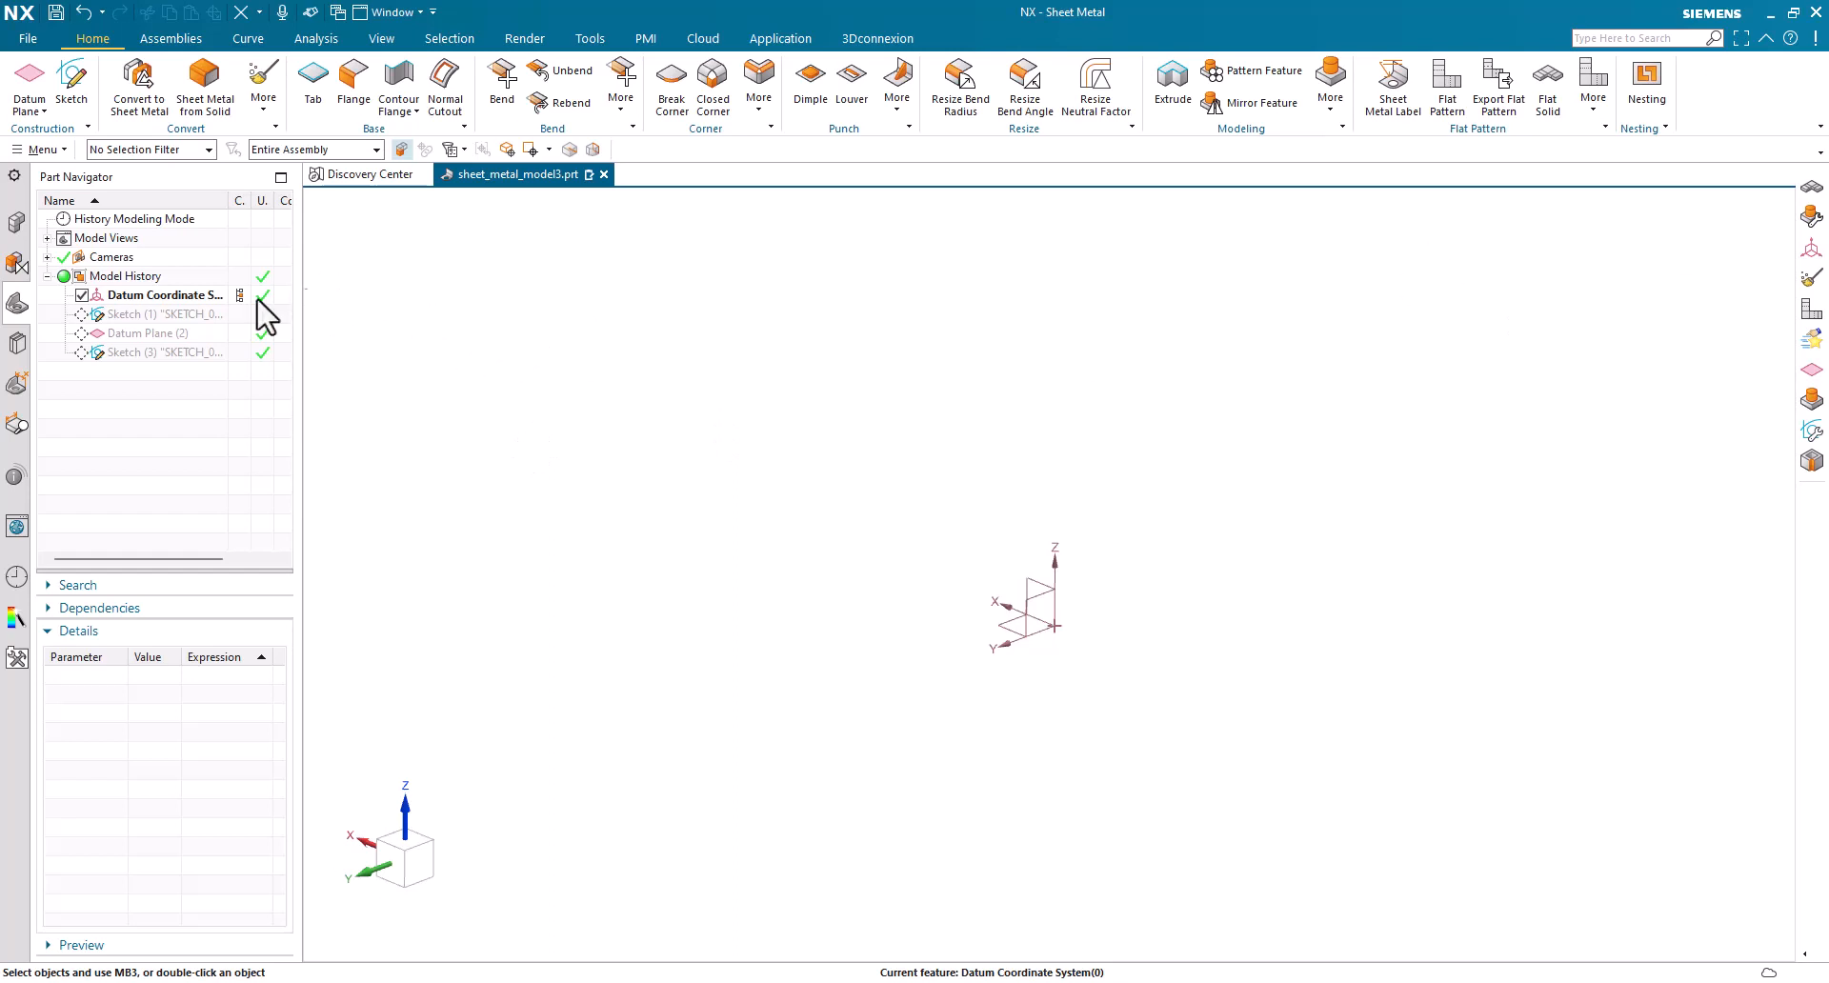
- Roll the history forward through the square base sketch, datum plane and circular top sketch
left_click(163, 314)
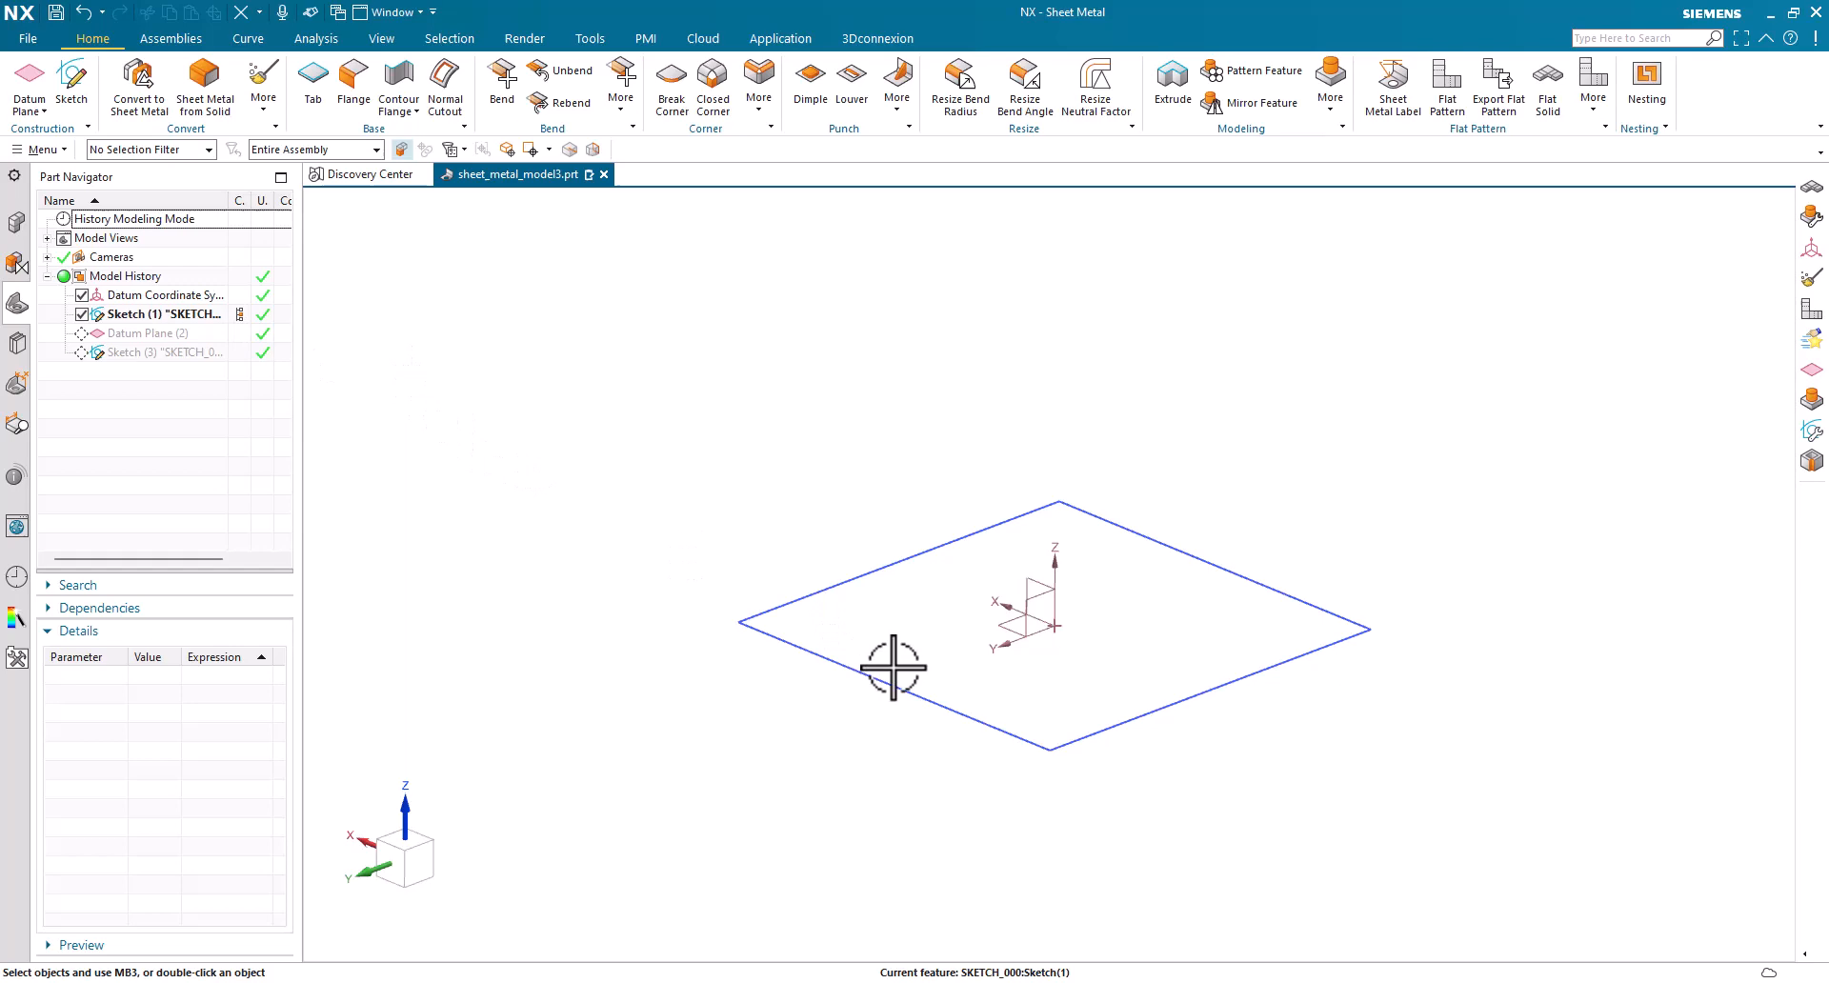
mouse_move(854, 696)
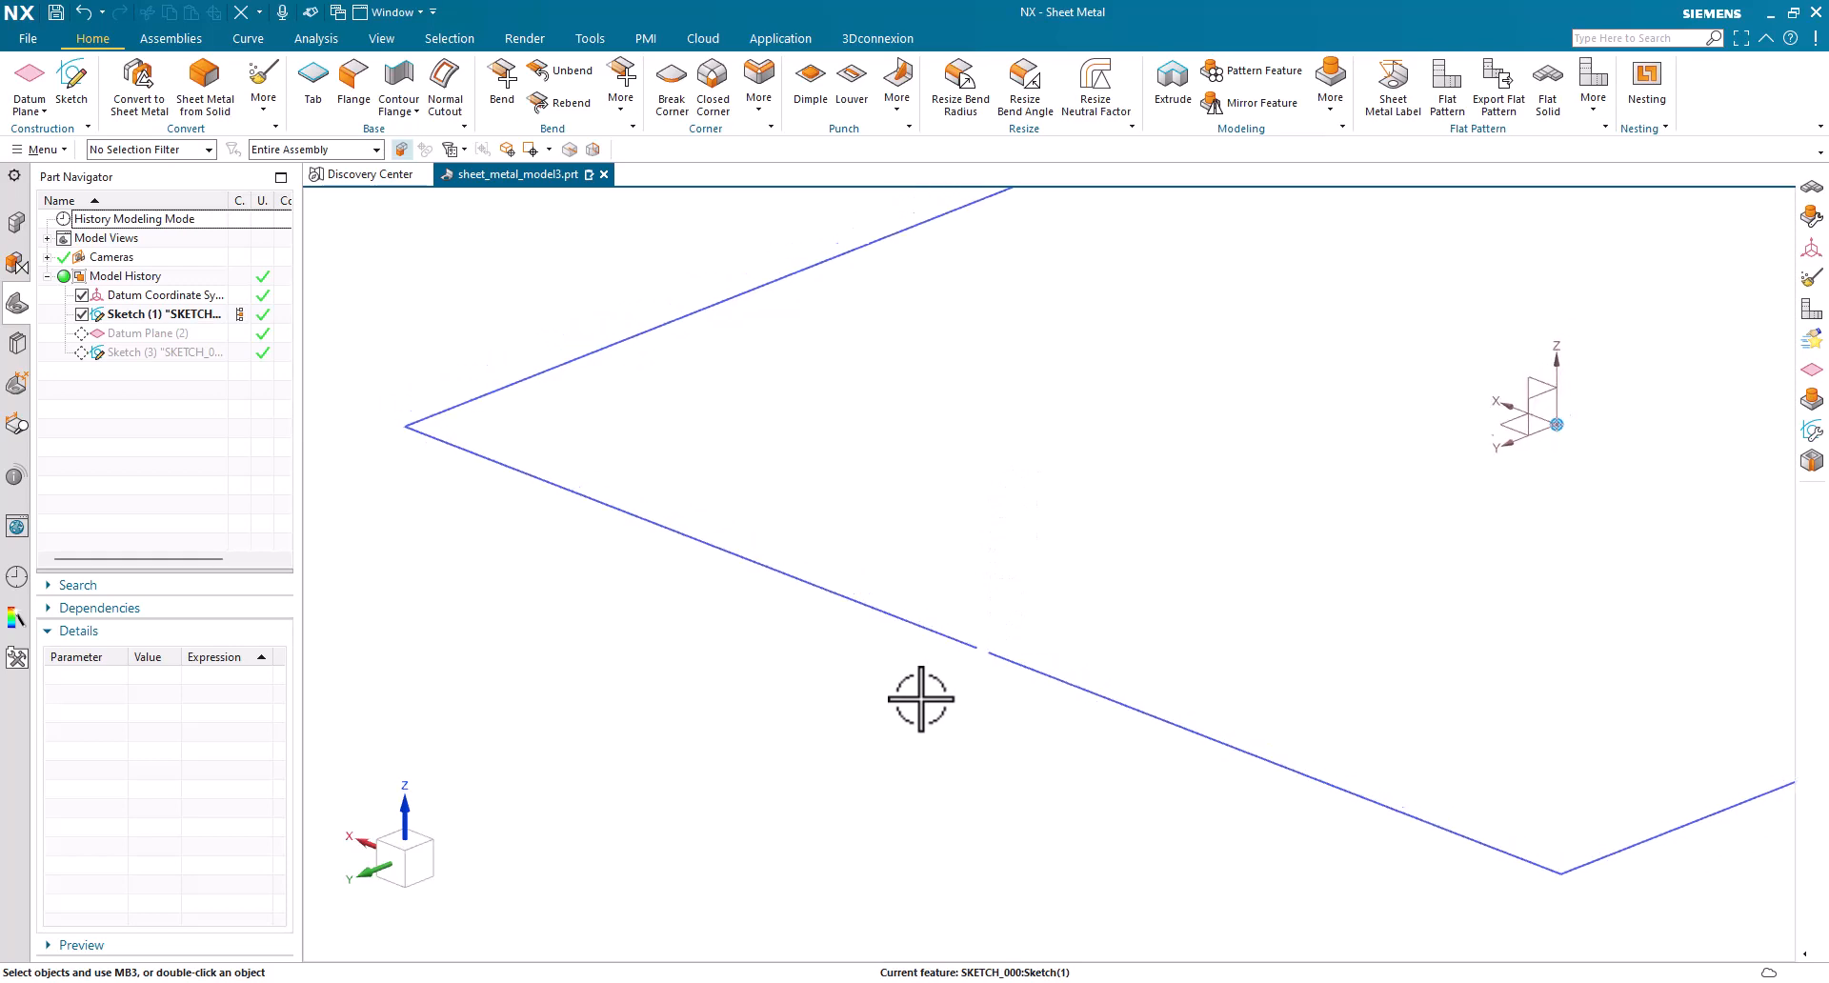
left_click_drag(921, 701, 822, 682)
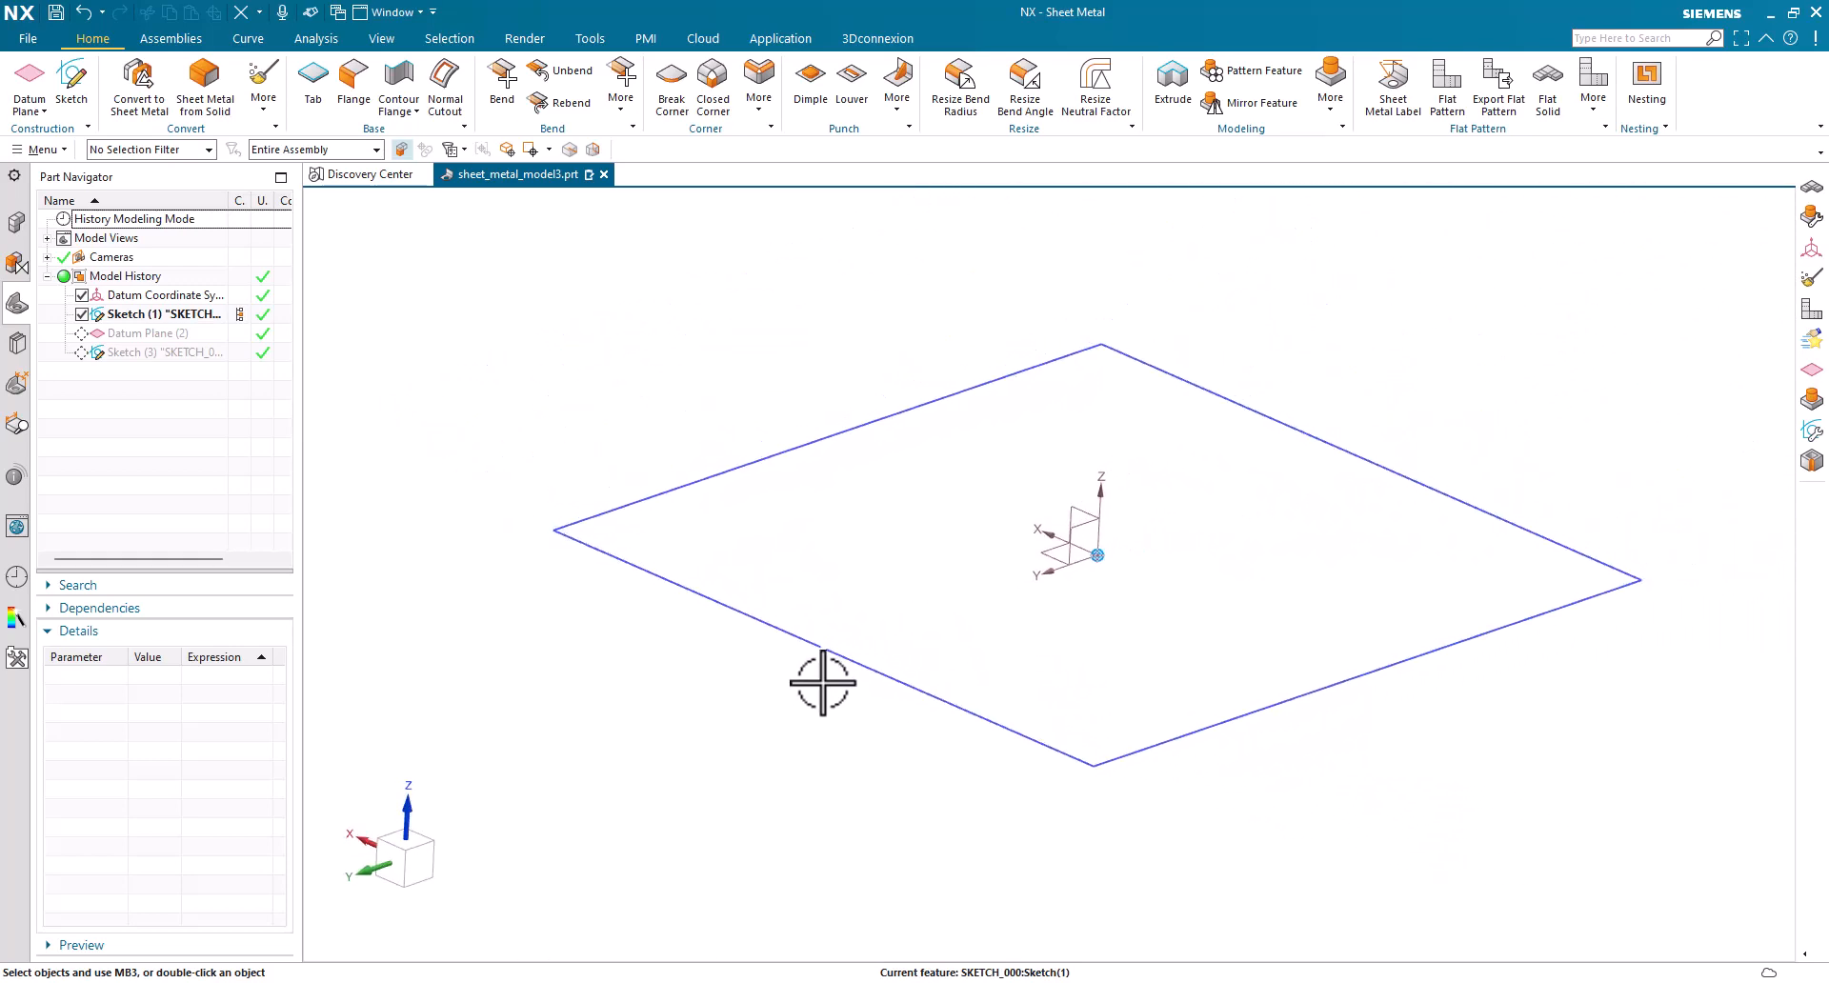
left_click(149, 332)
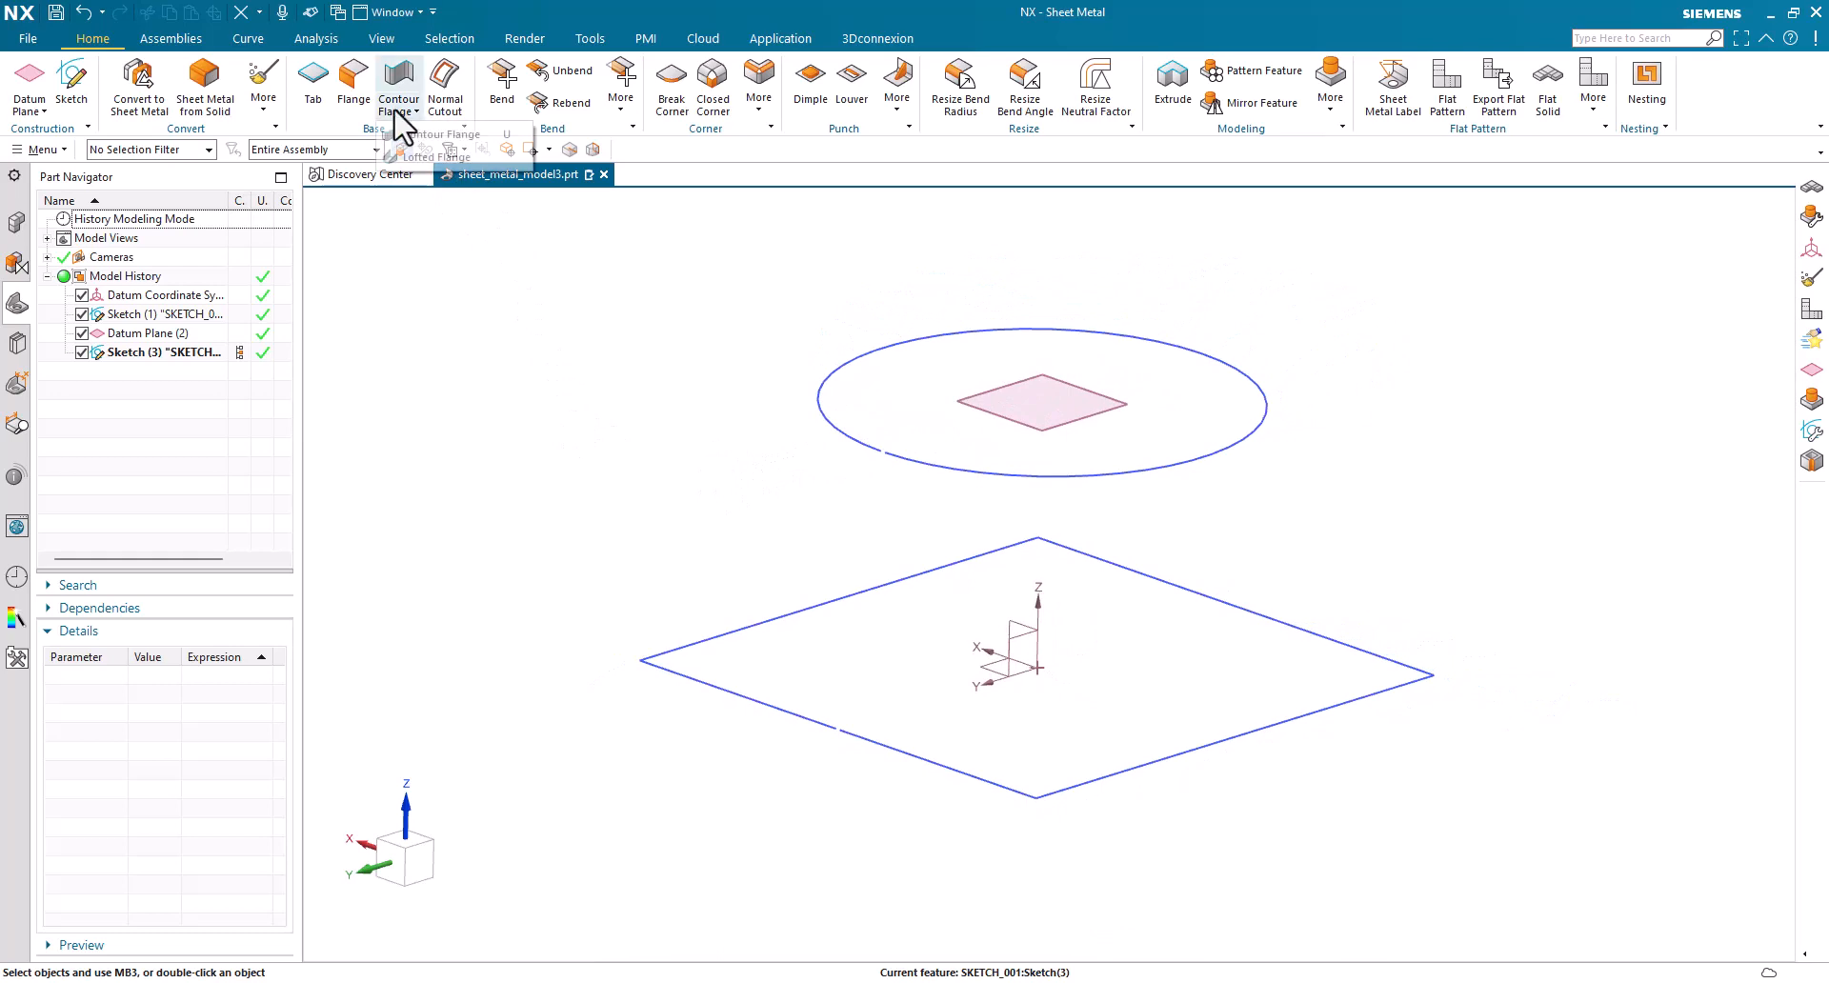
- Create a lofted flange with the square base as start section and circle as end
left_click(431, 156)
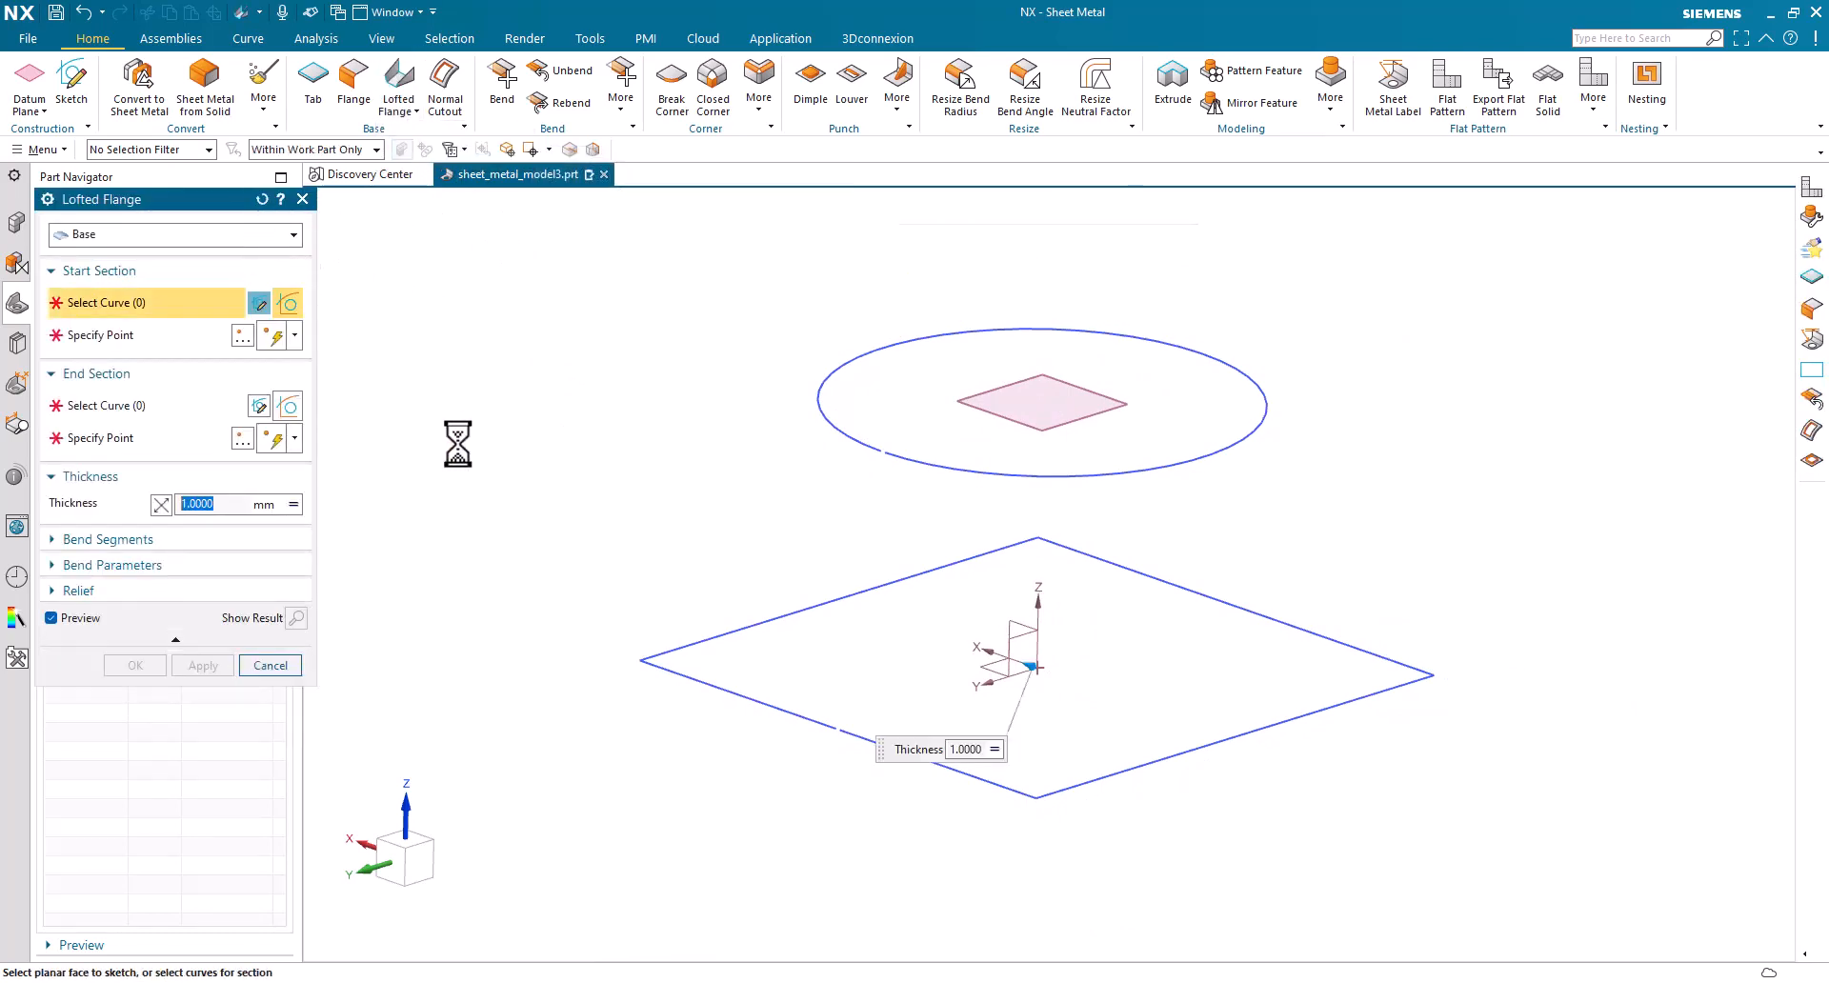
left_click(111, 303)
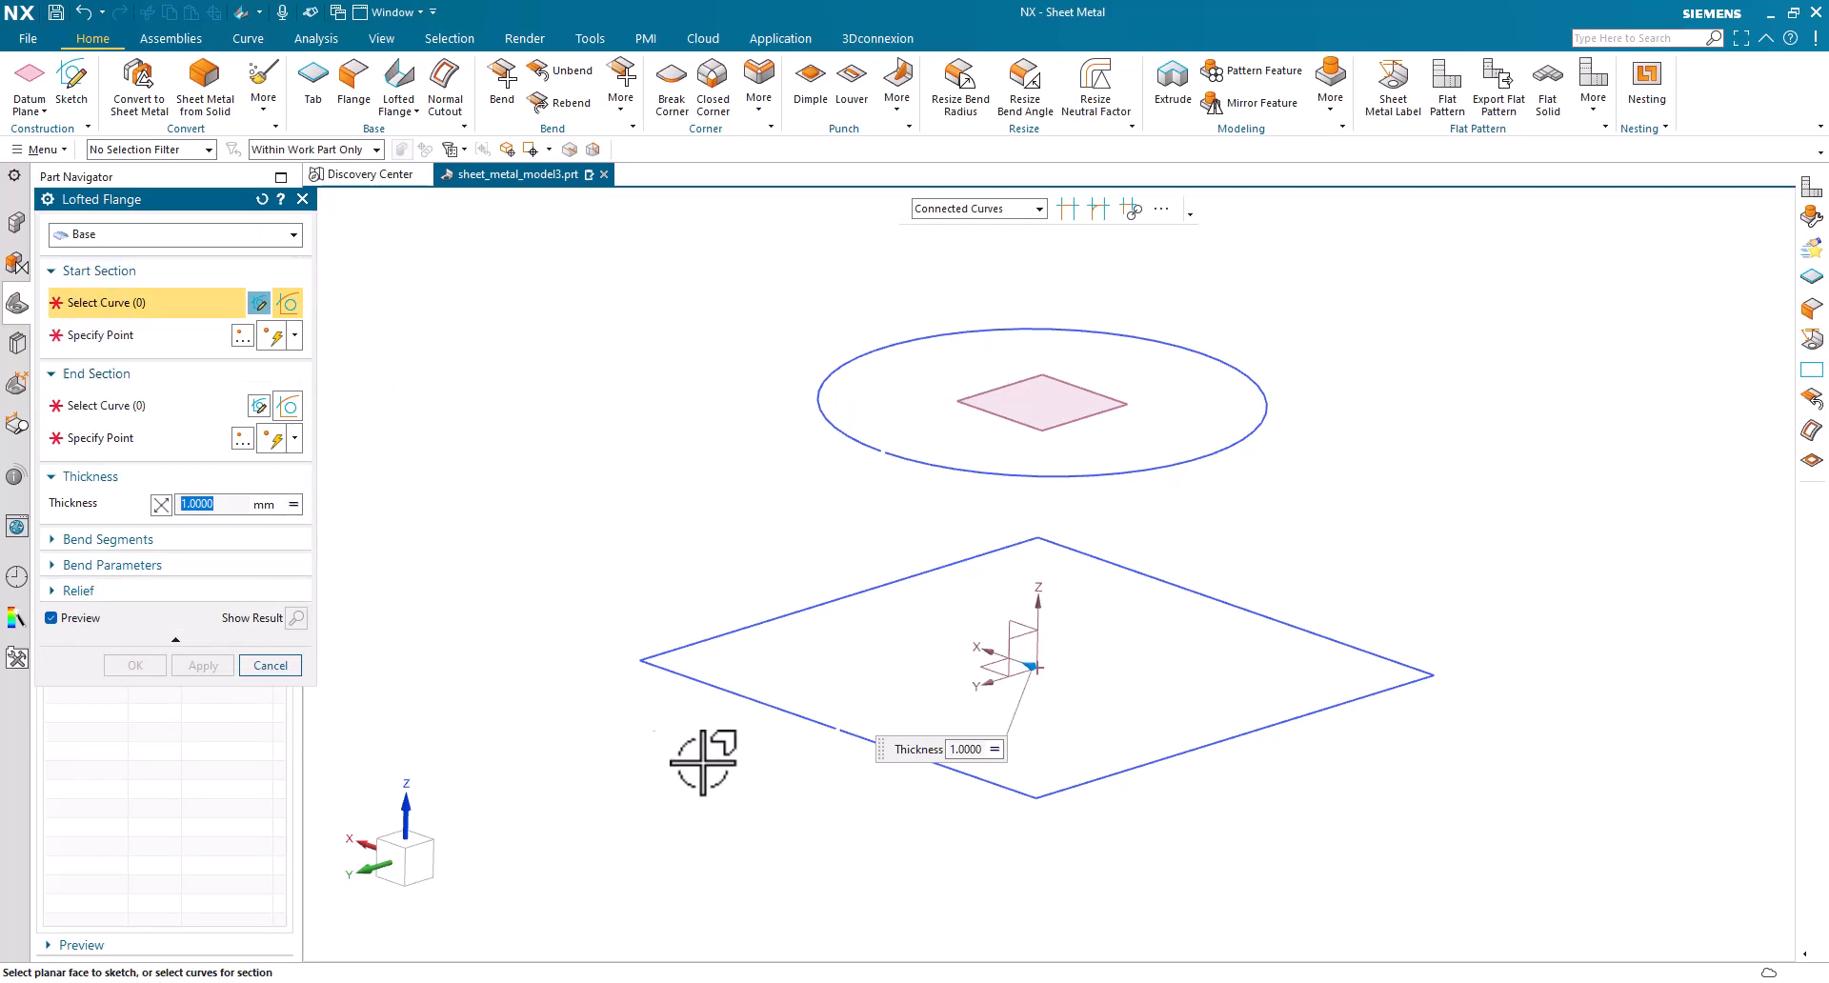
left_click(851, 758)
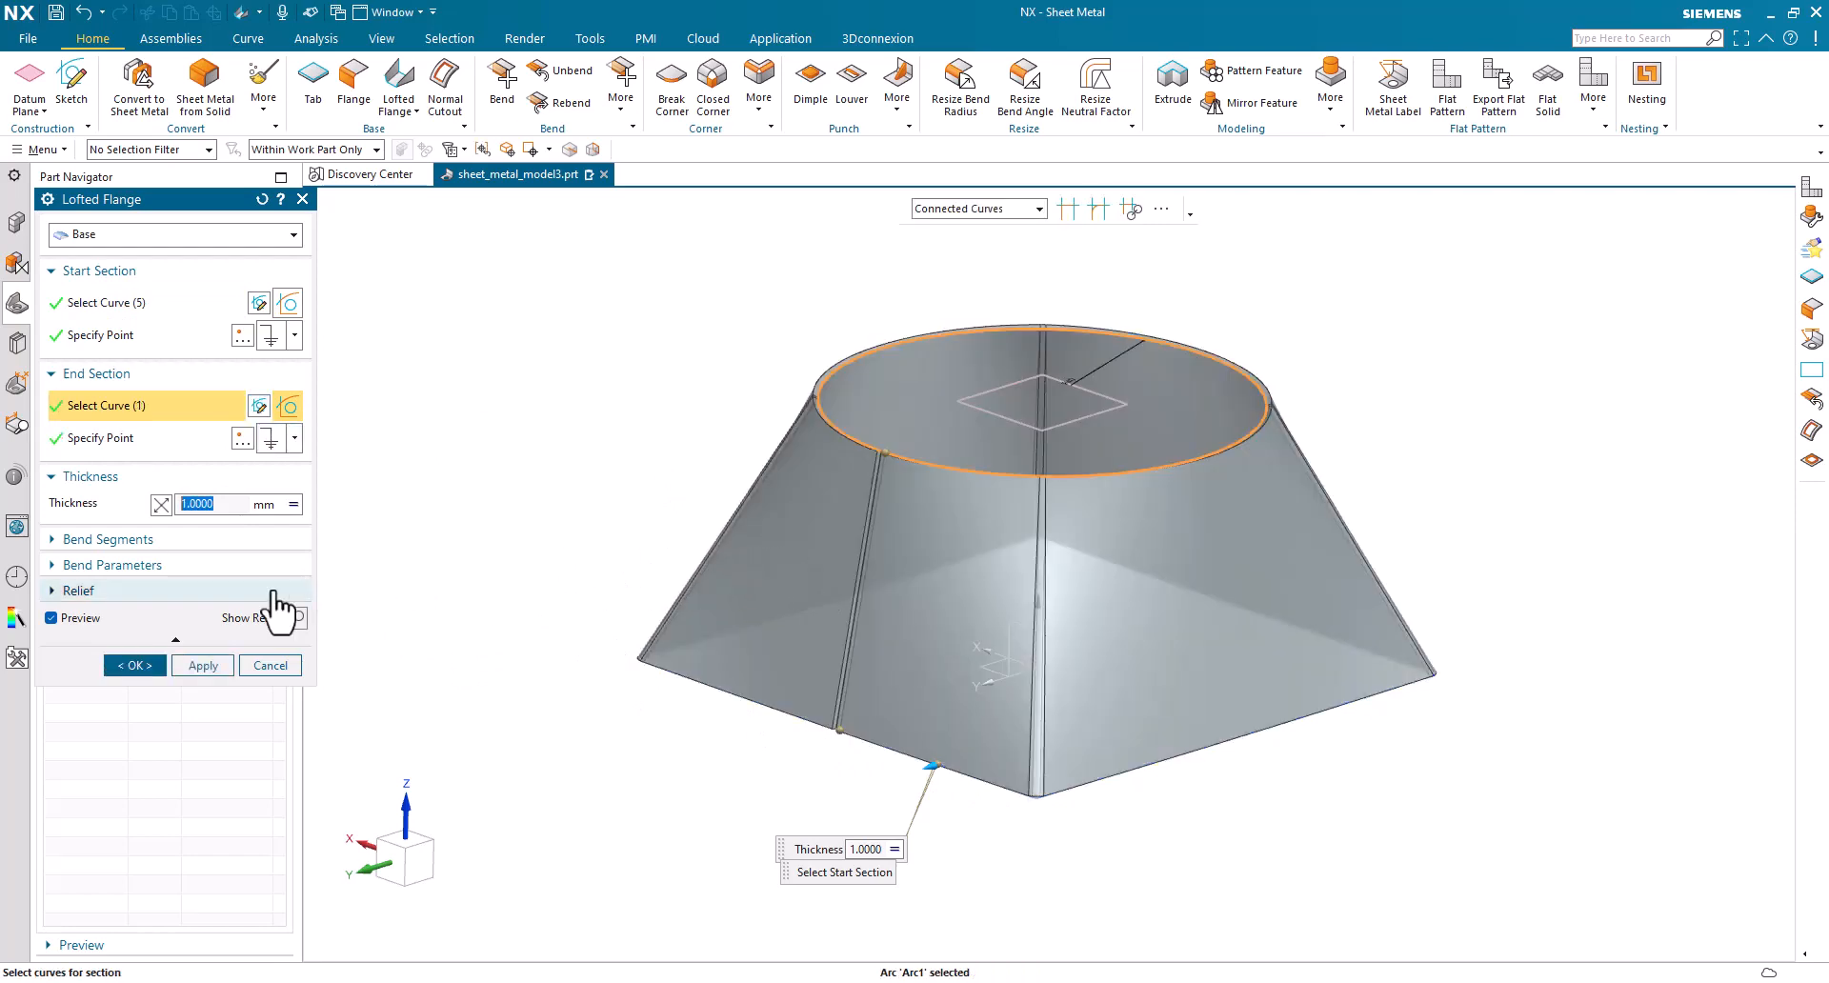
- Expand Bend Segments, try Advanced, then set the Bending Method to Bends
left_click(106, 539)
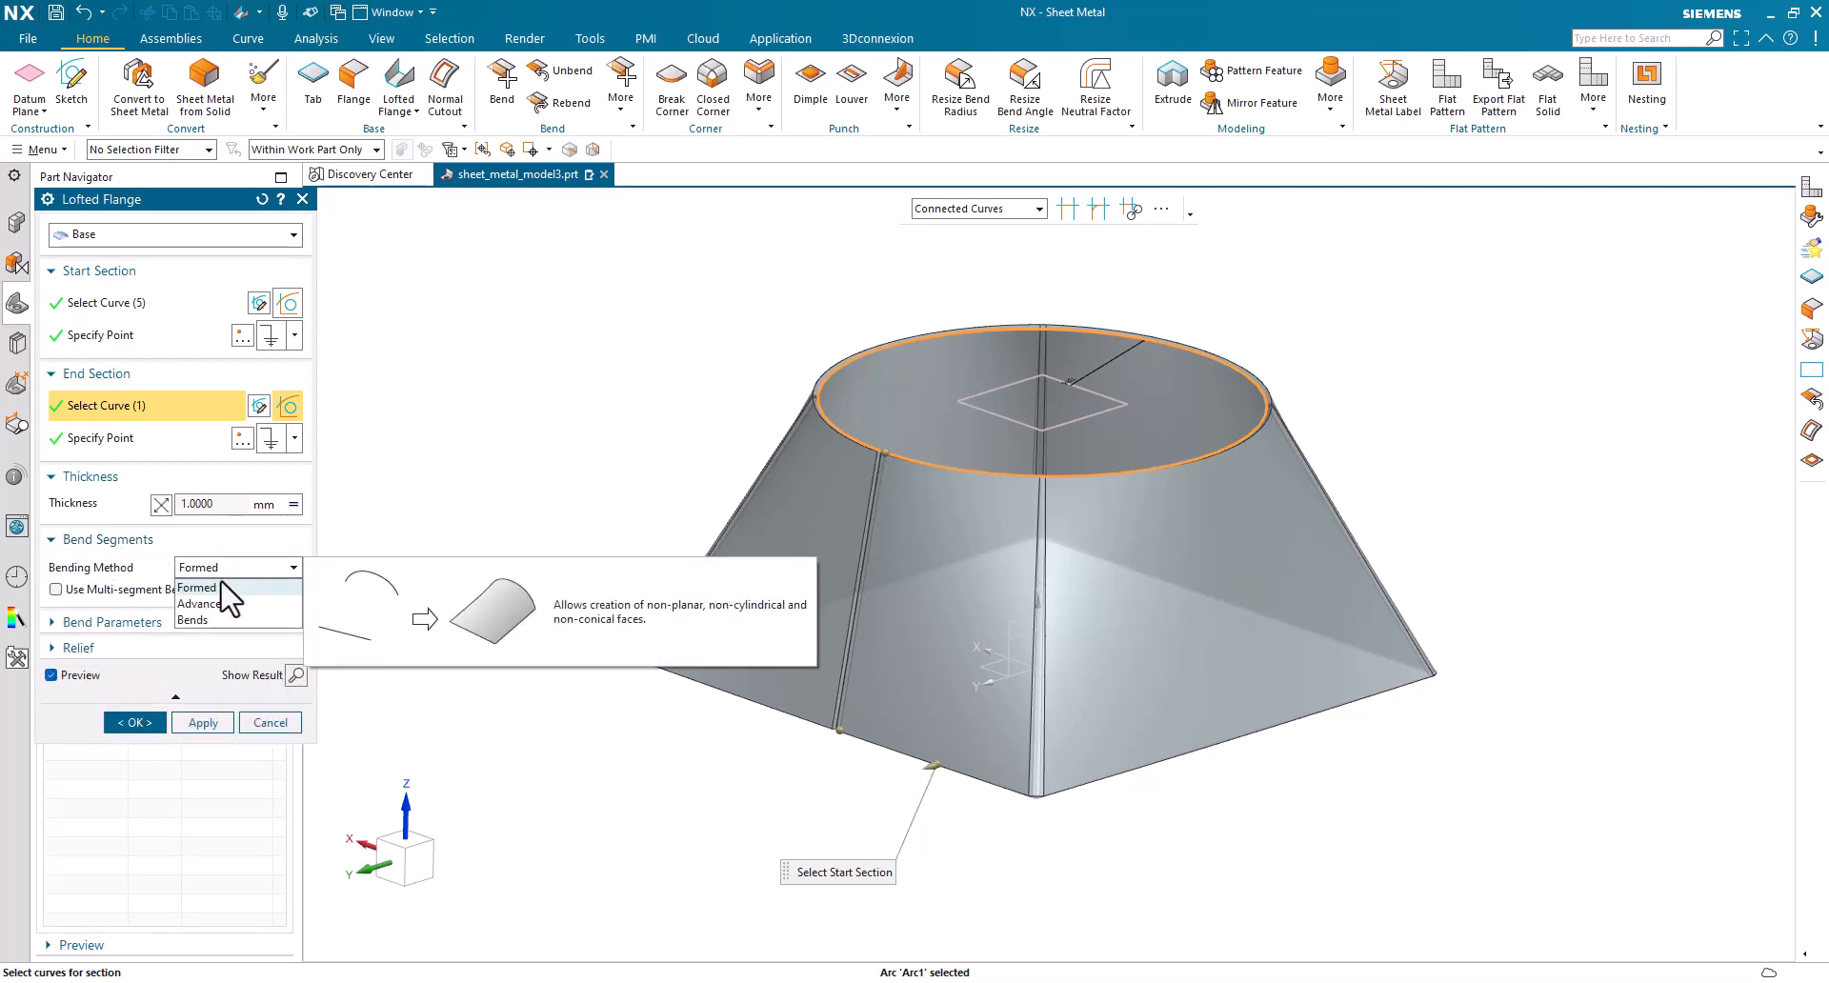
mouse_move(193, 619)
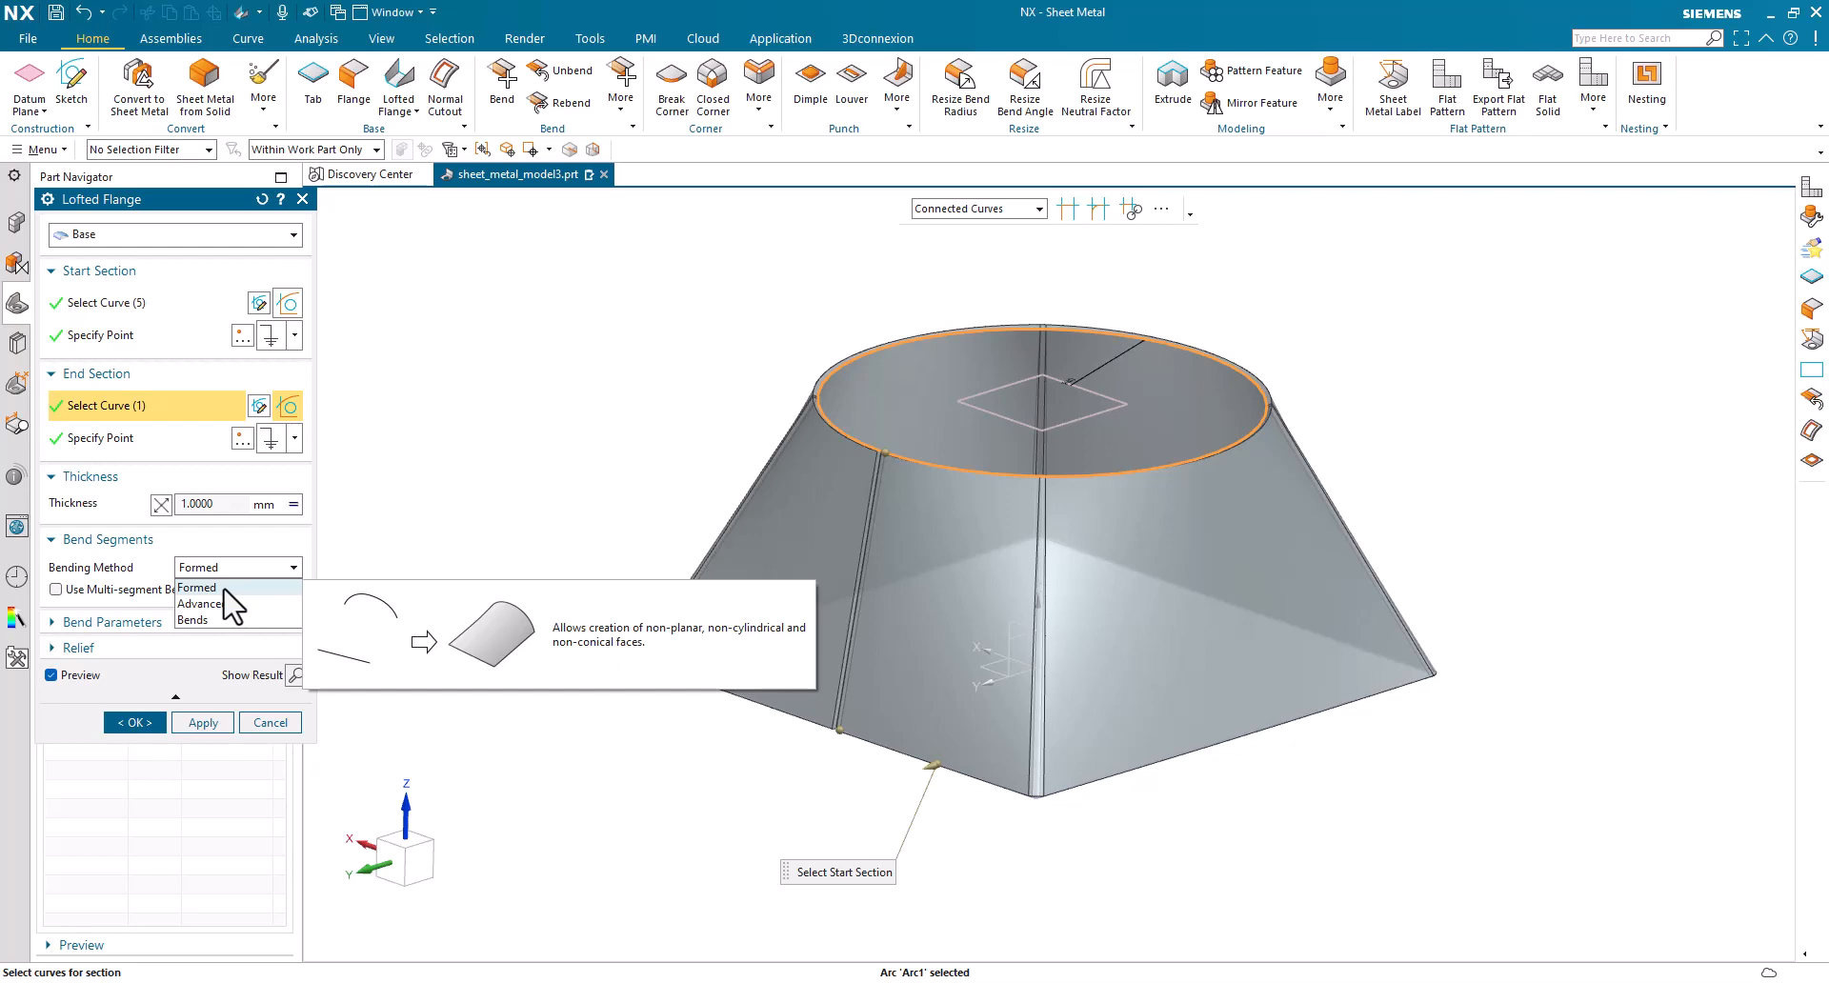
mouse_move(201, 604)
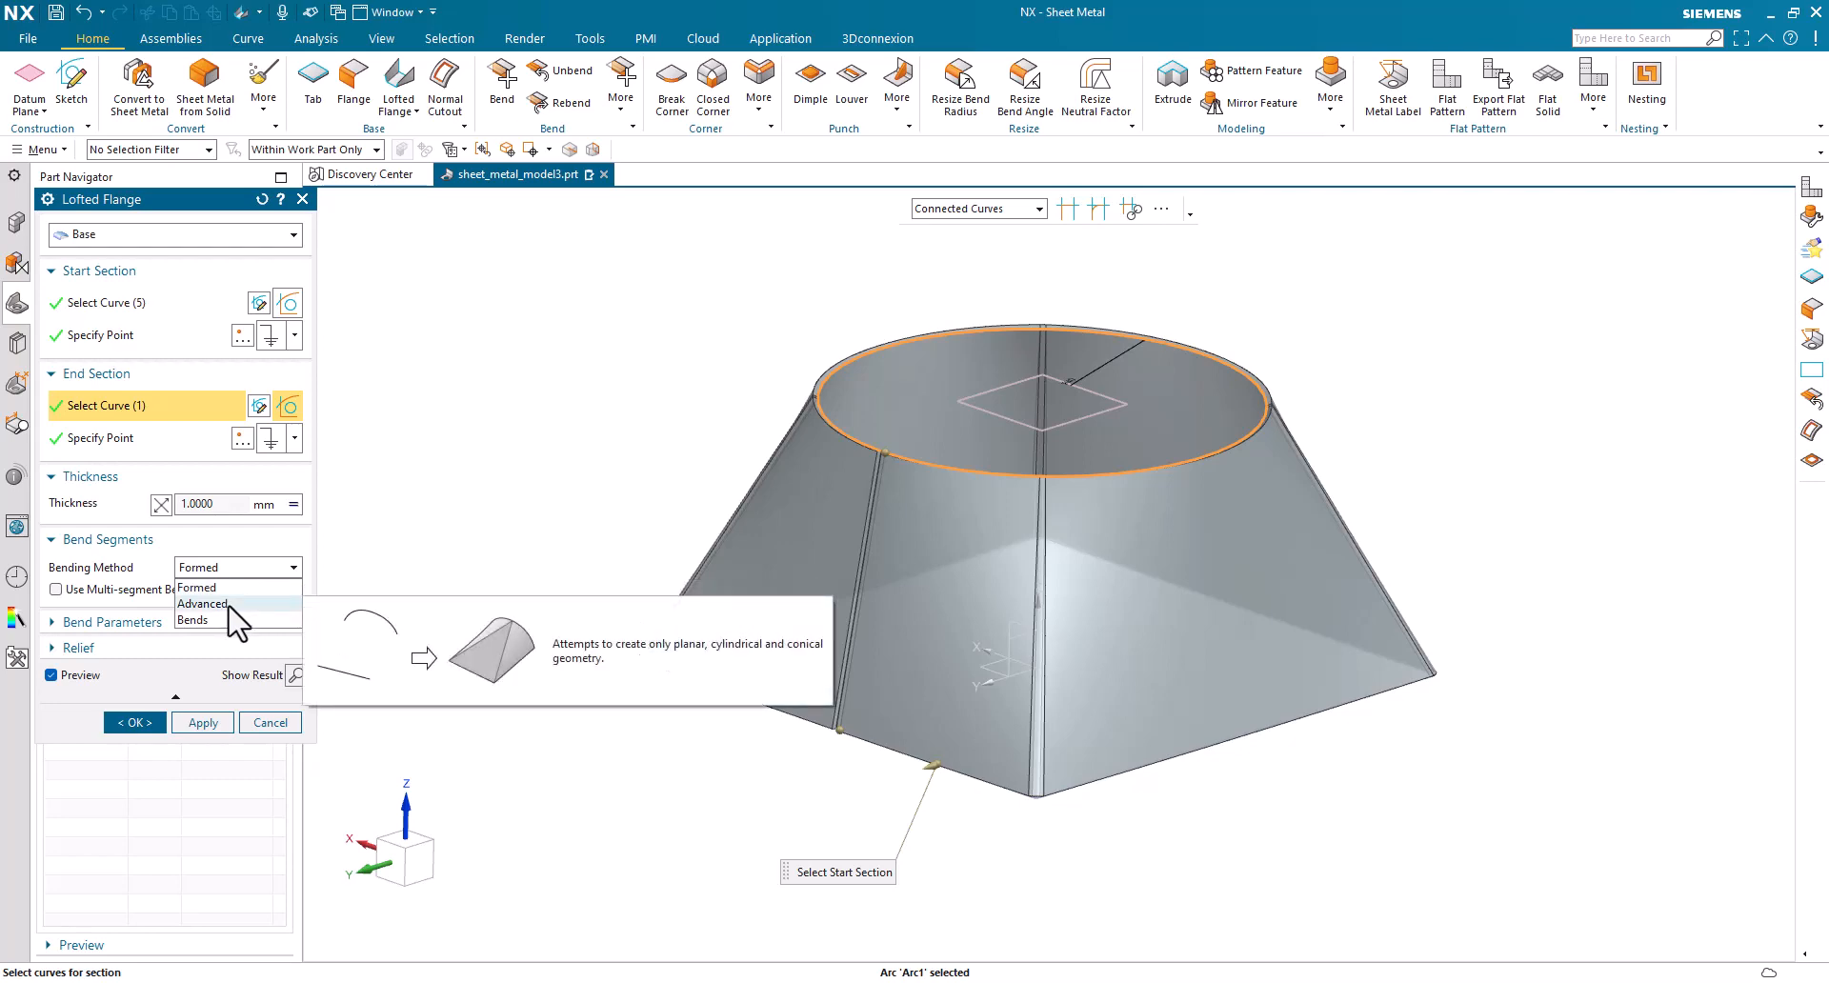
left_click(204, 604)
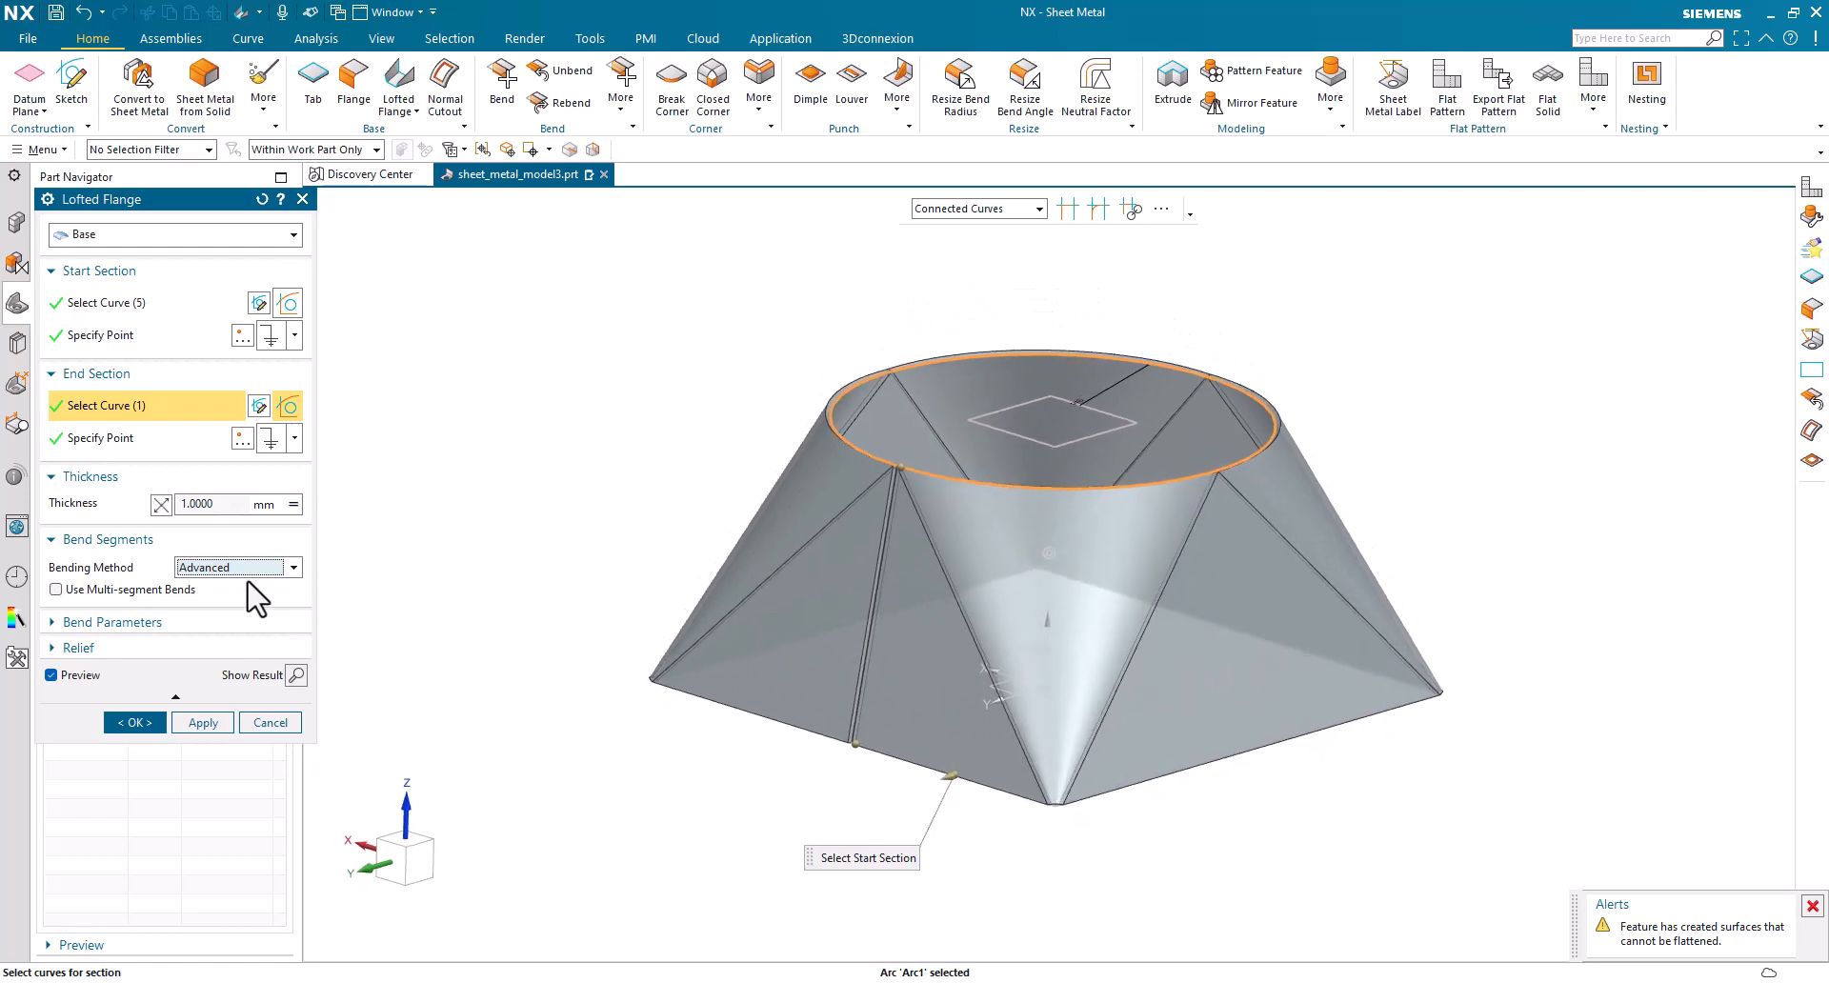
left_click(293, 567)
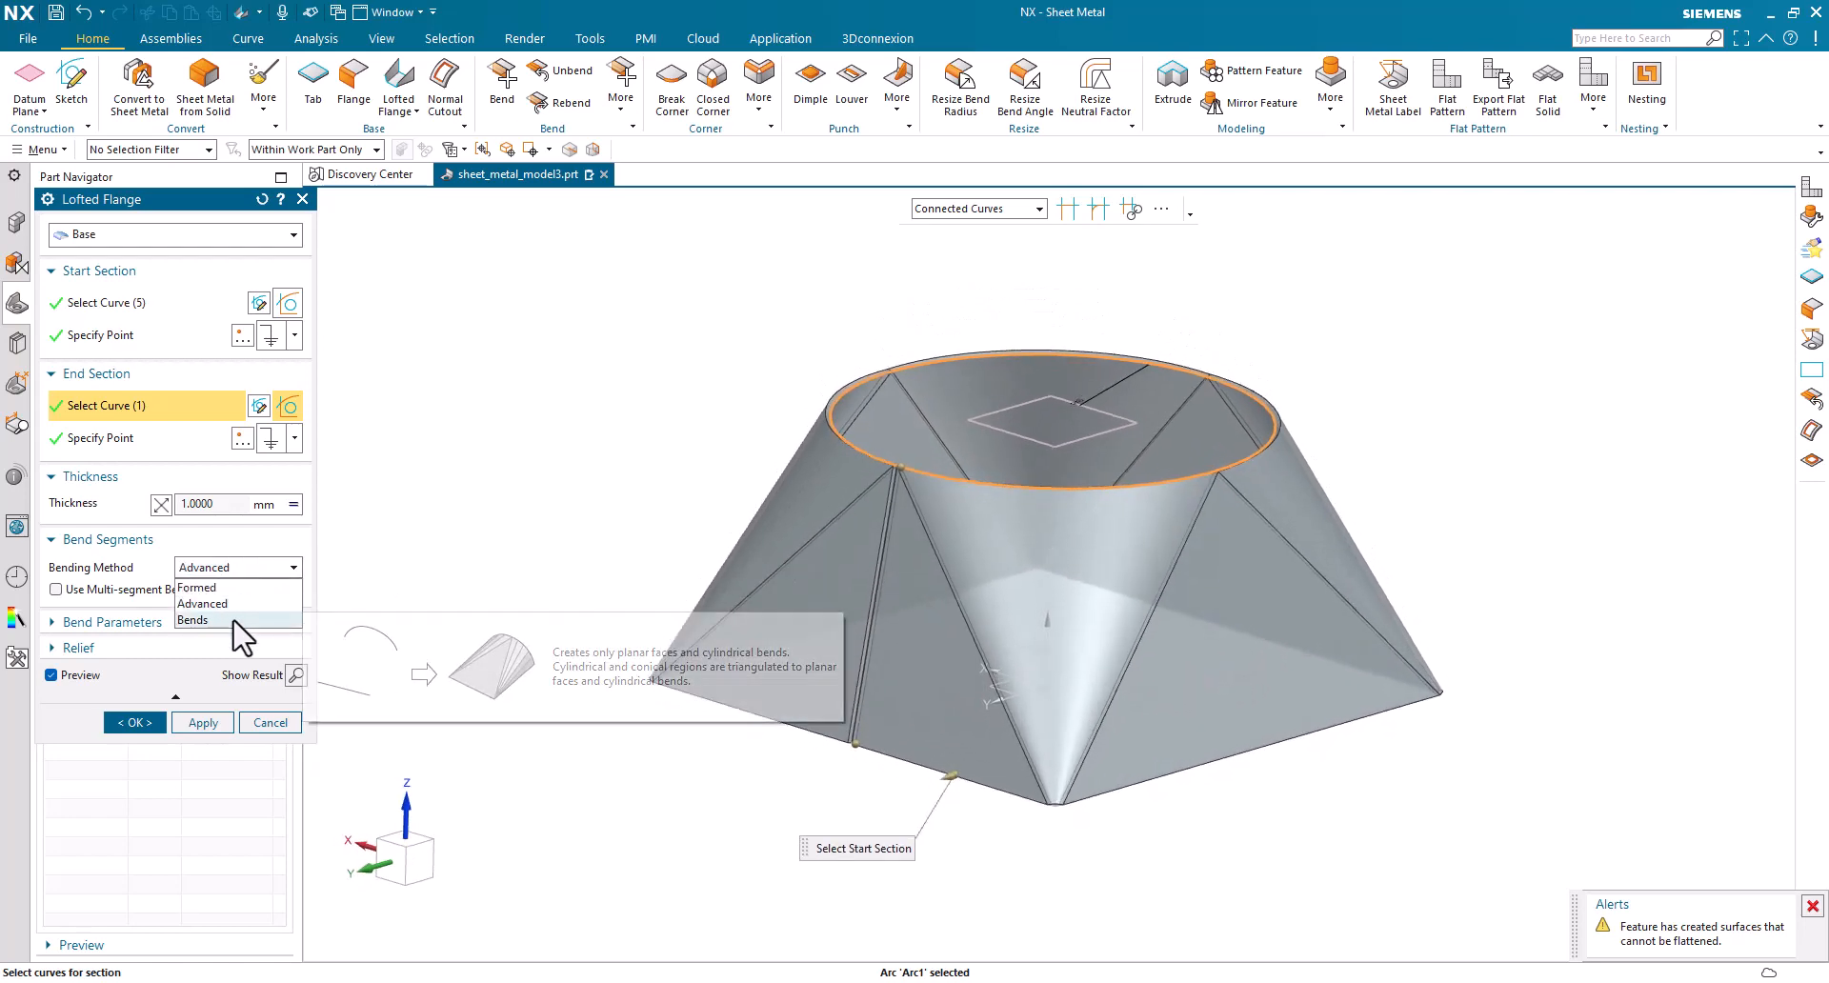
left_click(192, 619)
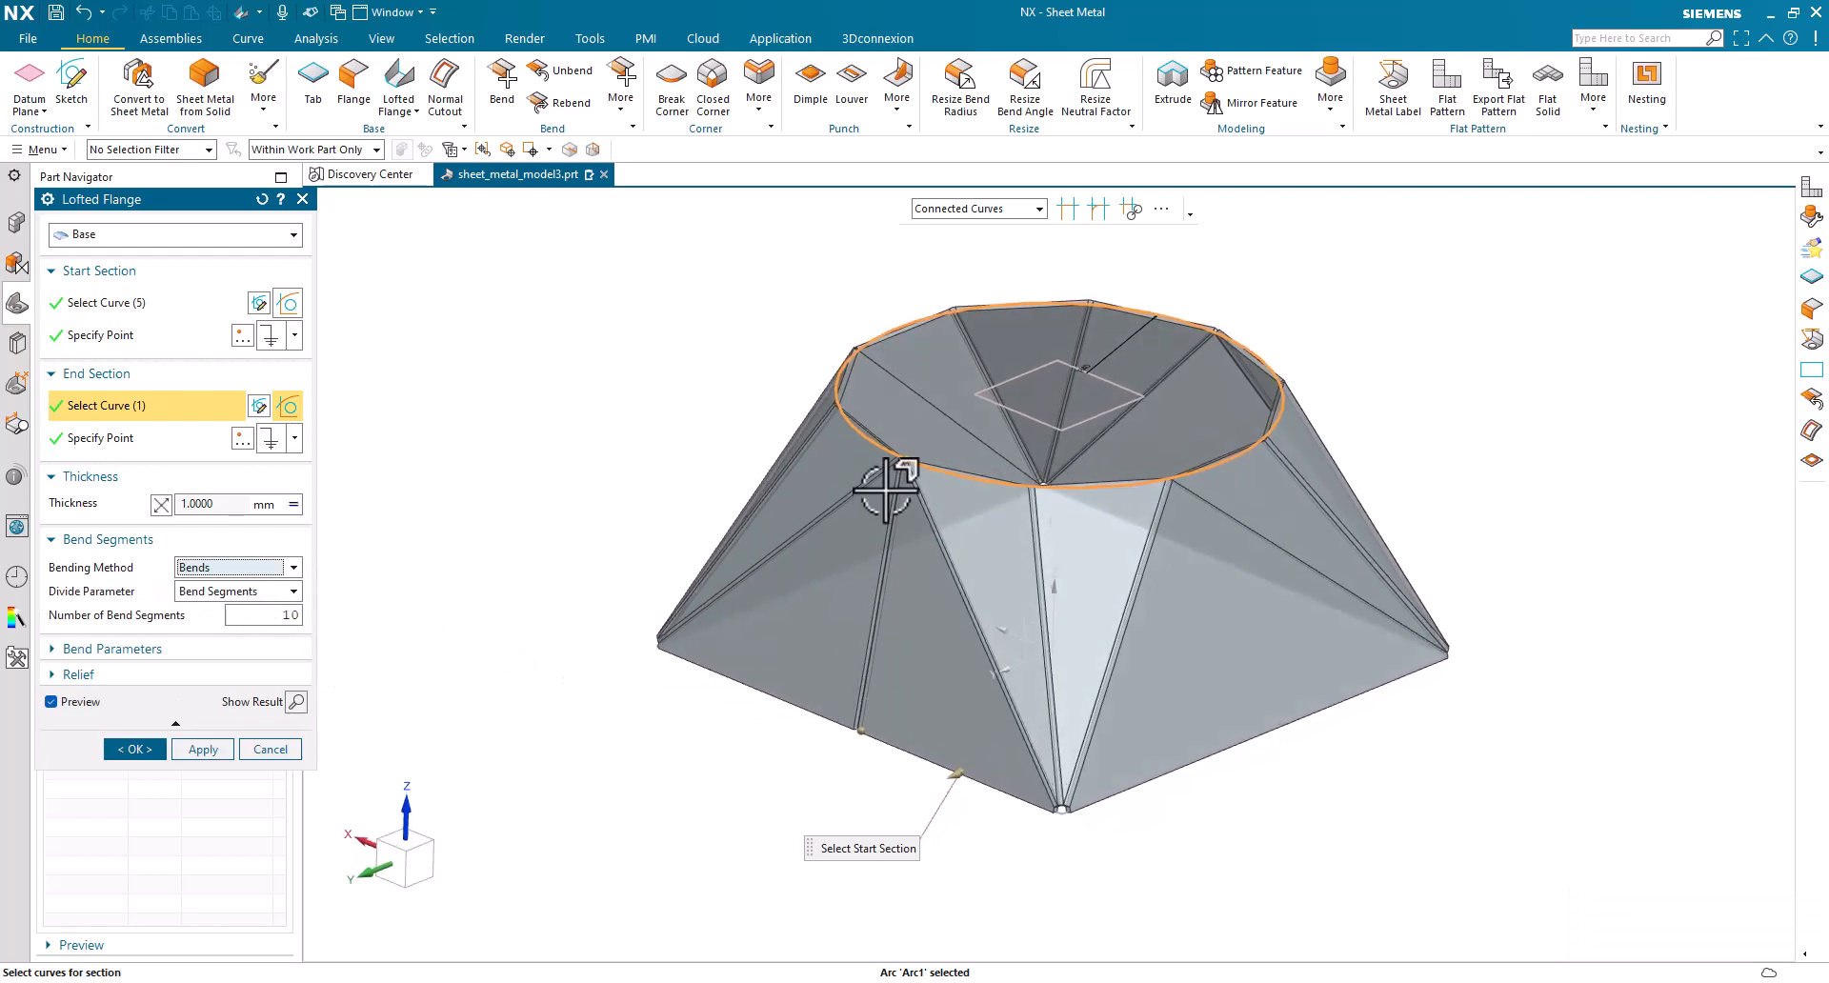
mouse_move(1232, 329)
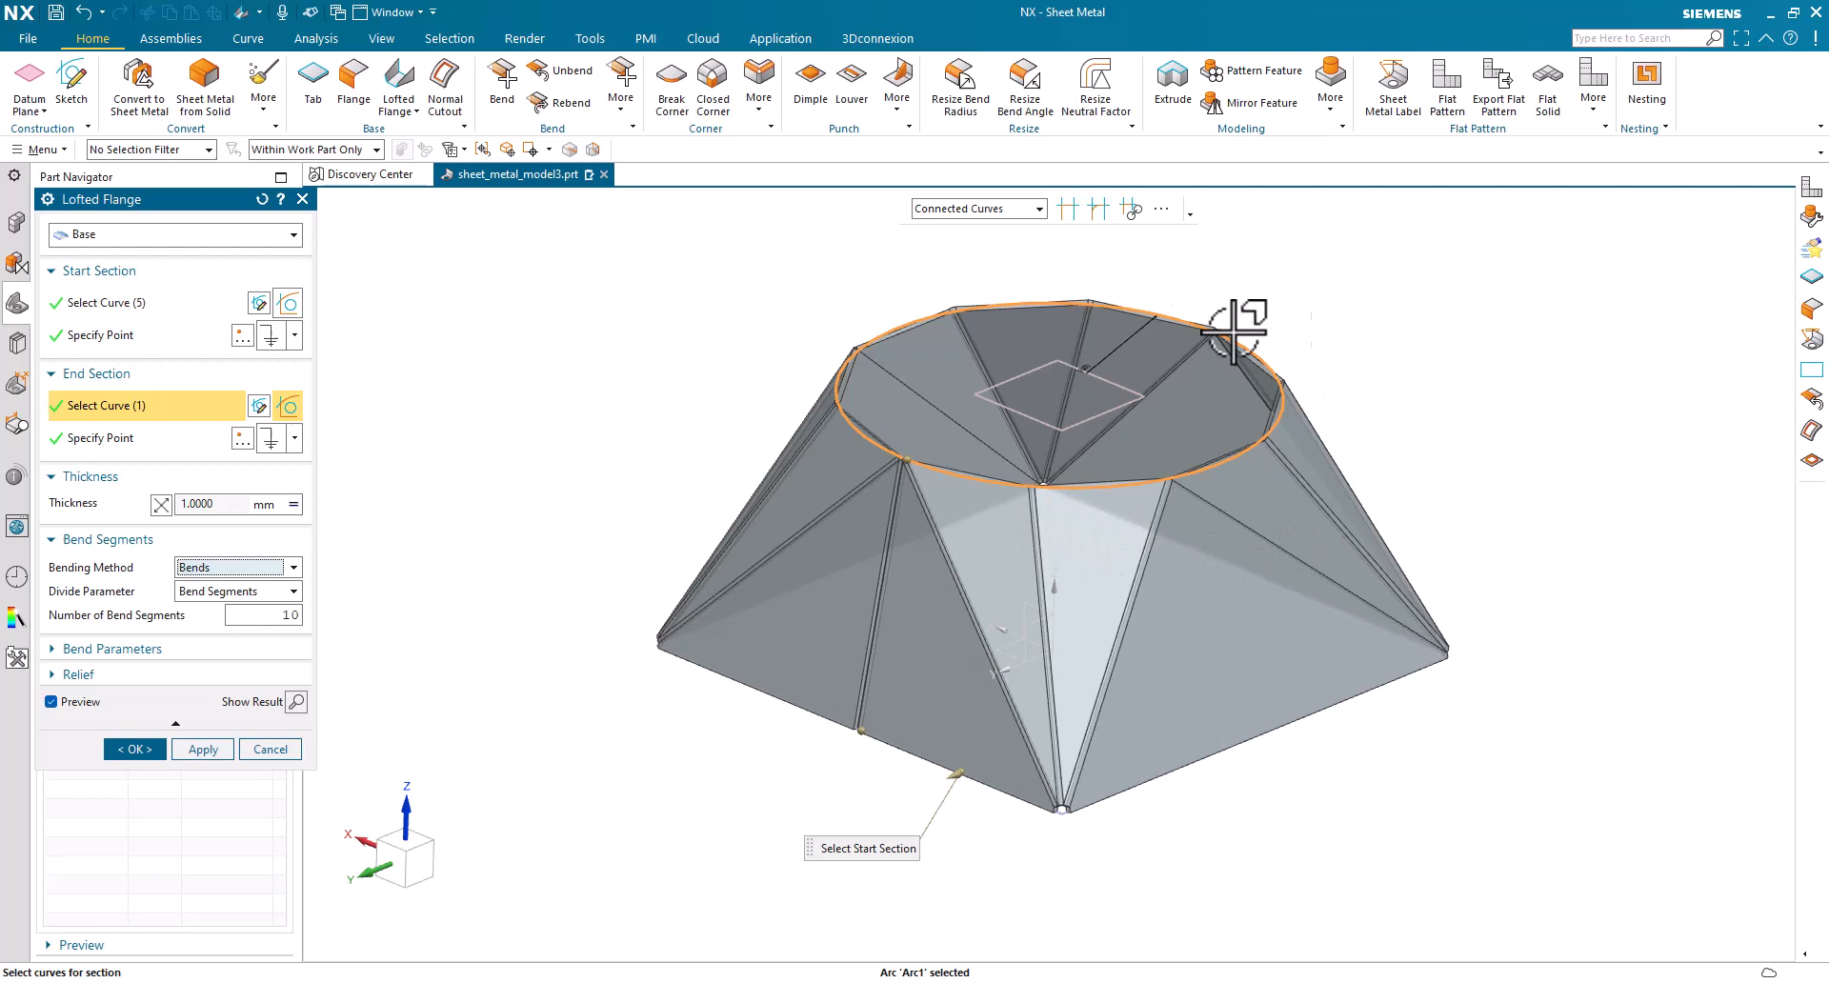
mouse_move(511, 588)
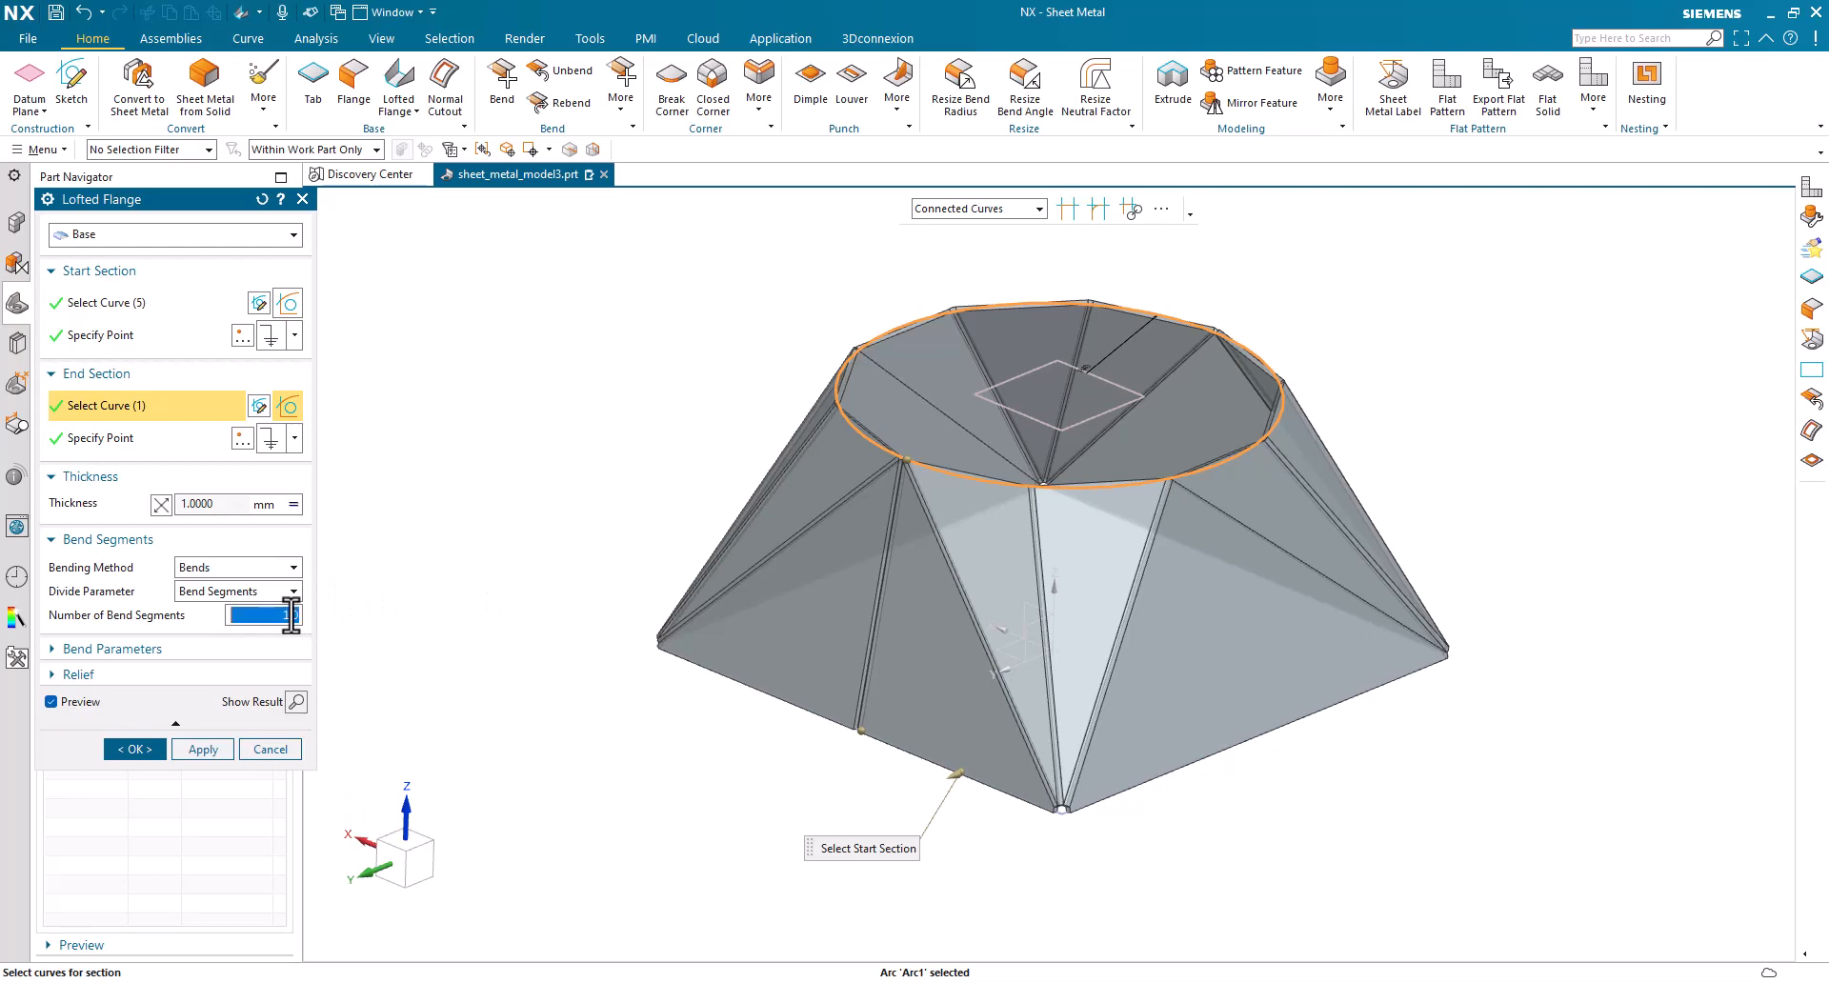
- Set Number of Bend Segments to 15, trying 10 before settling on 15
type("15")
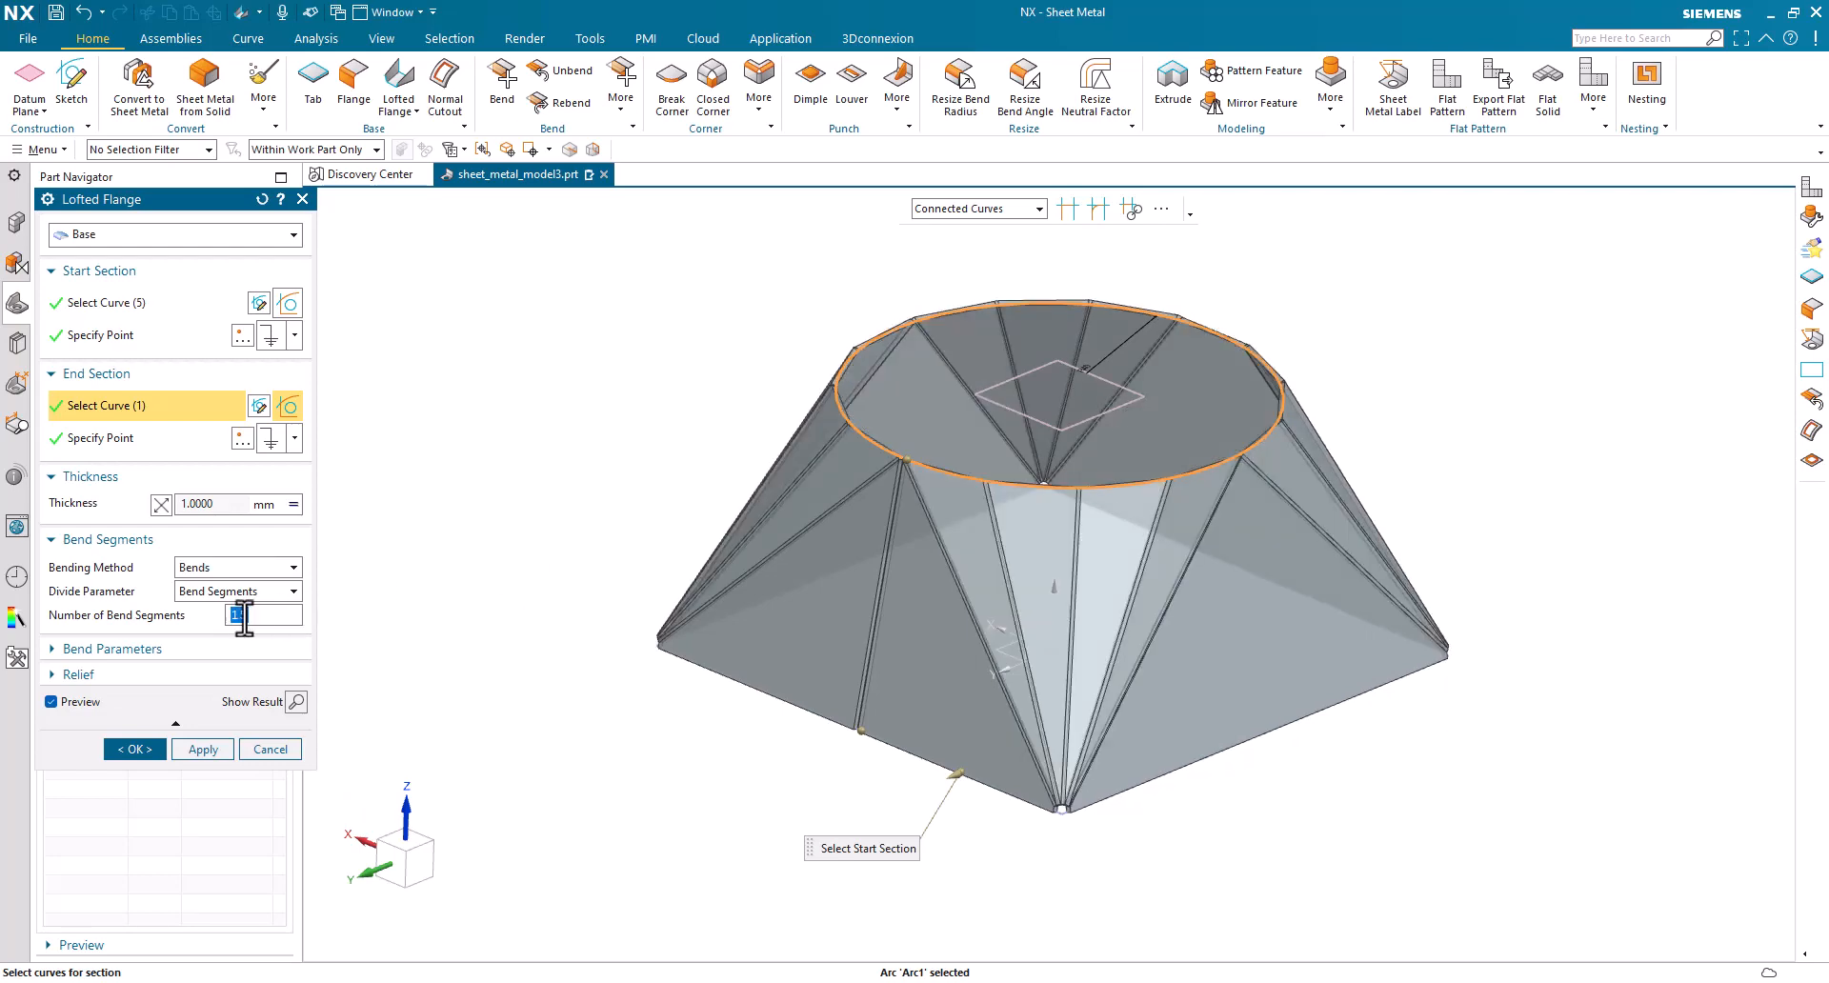
type("10")
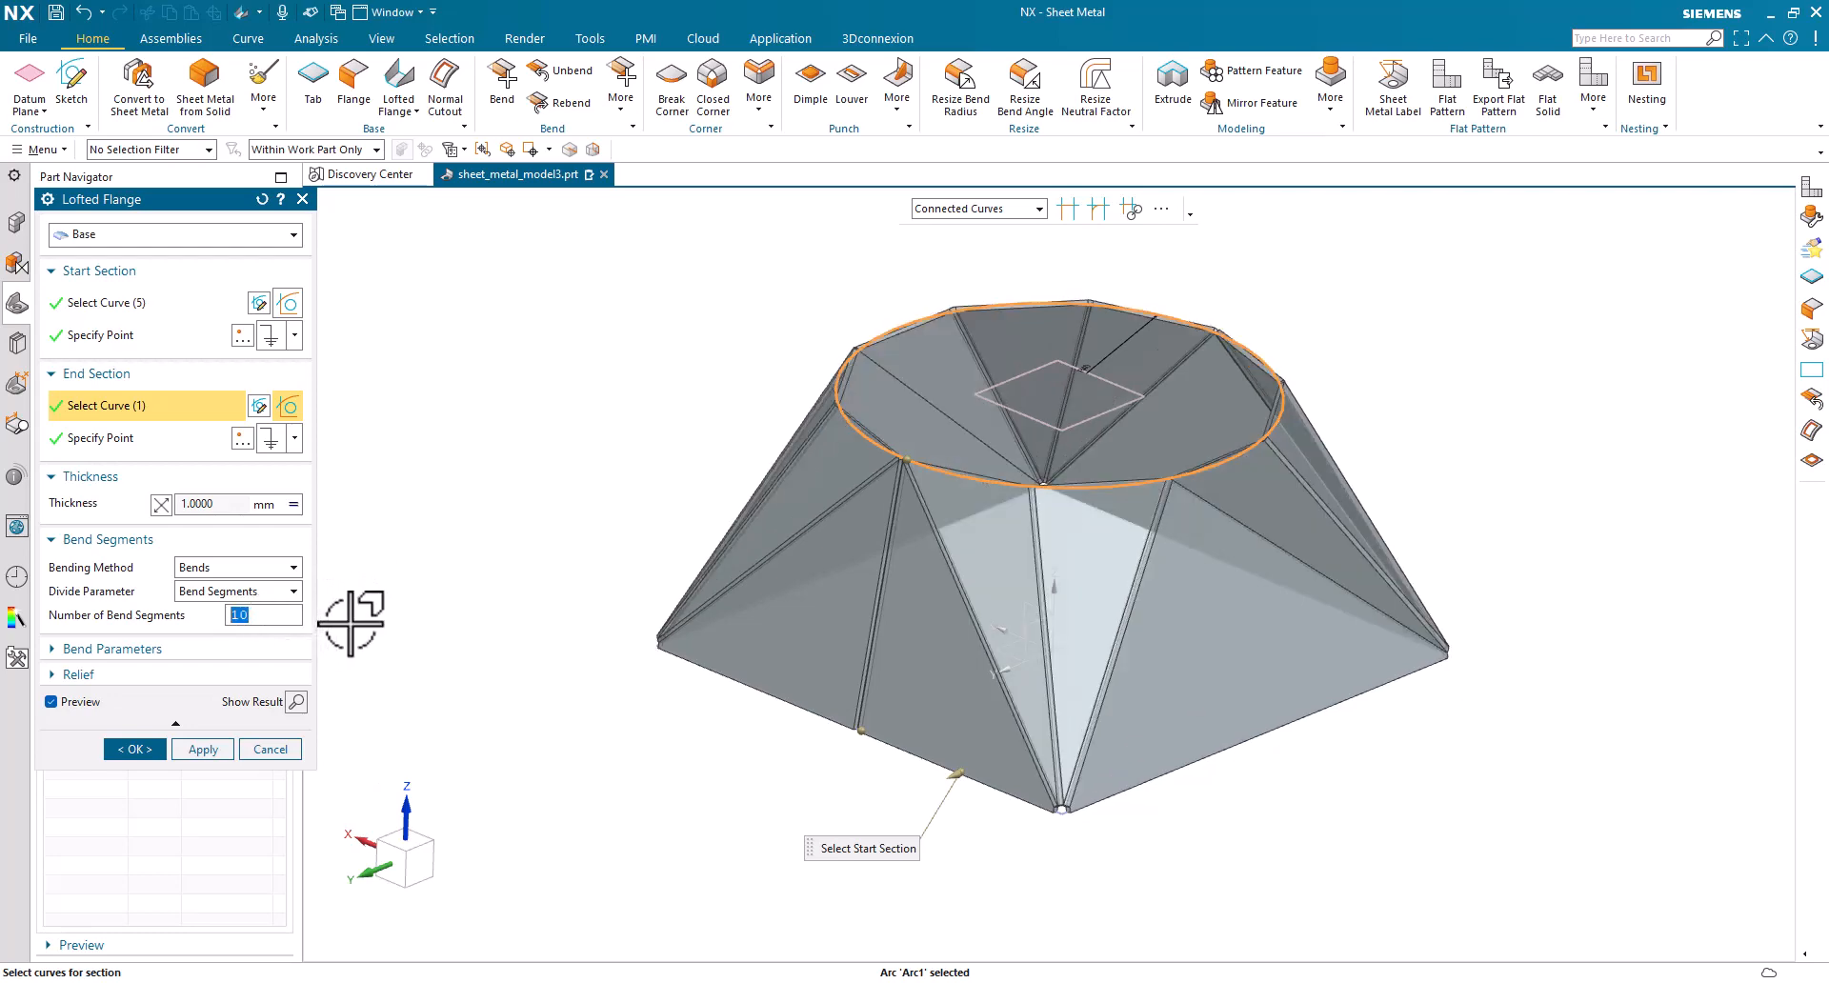
type("15")
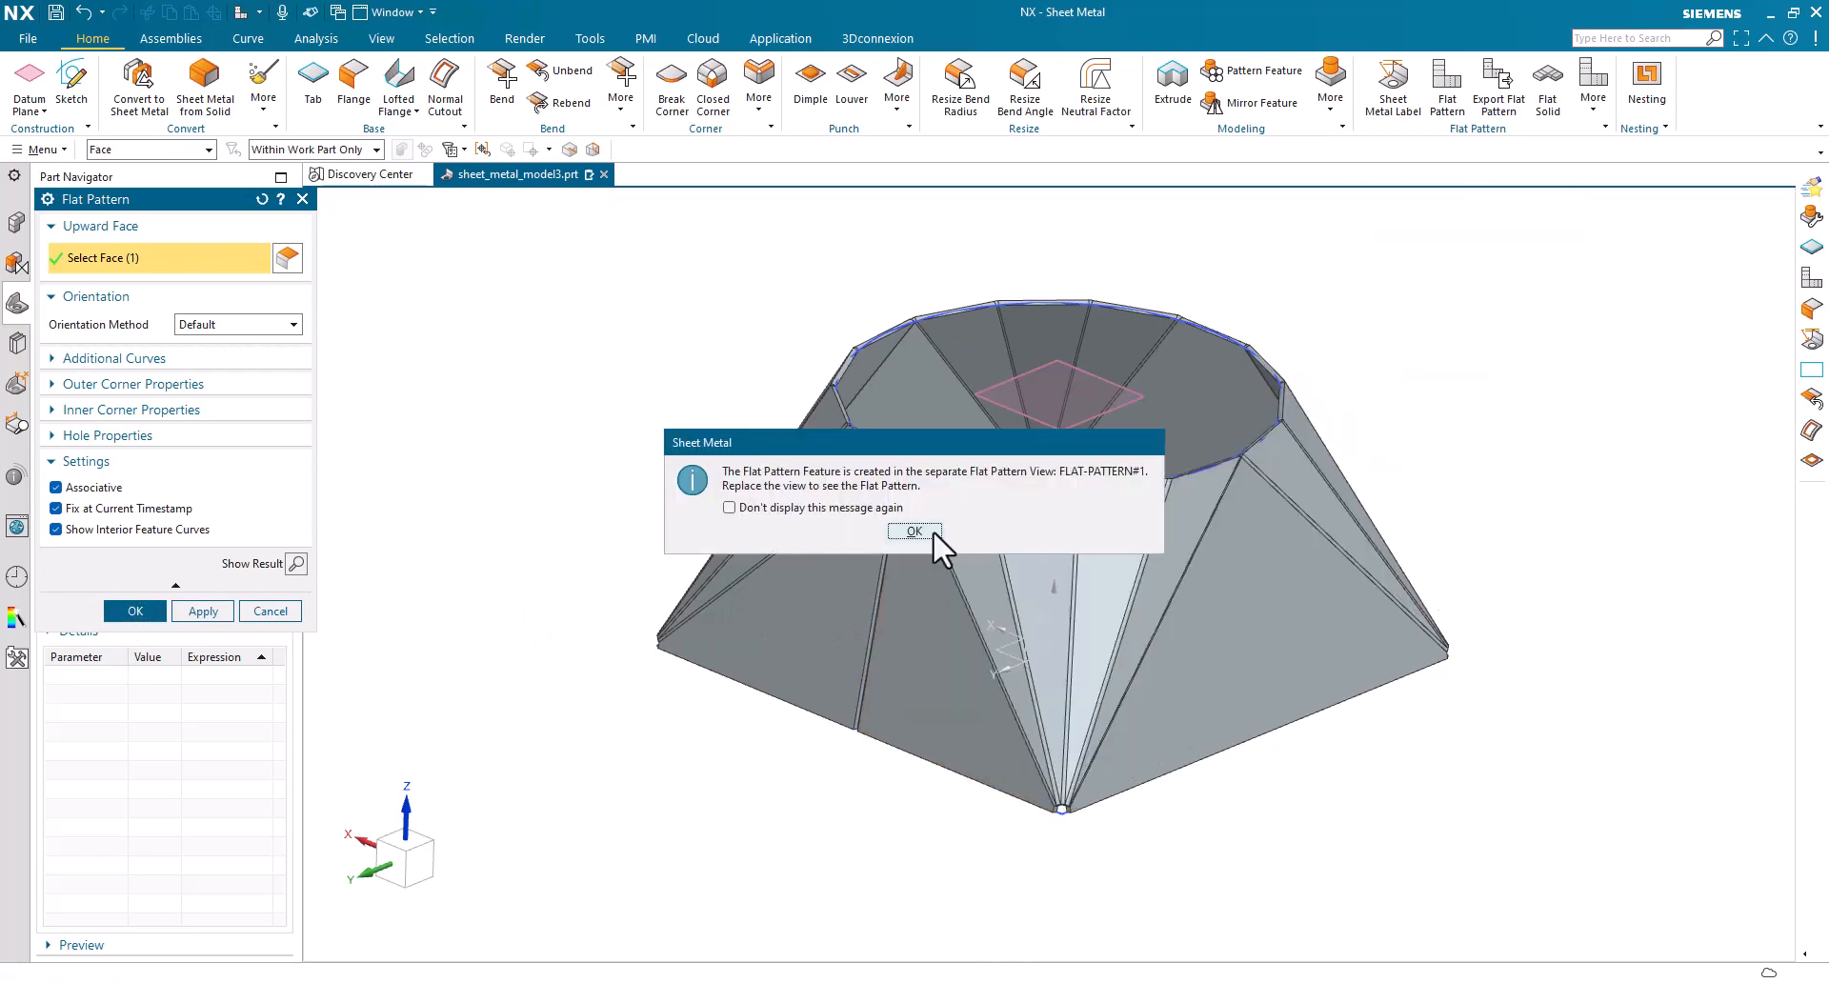
- Dismiss the Sheet Metal message and open a new window showing the flat pattern
left_click(913, 531)
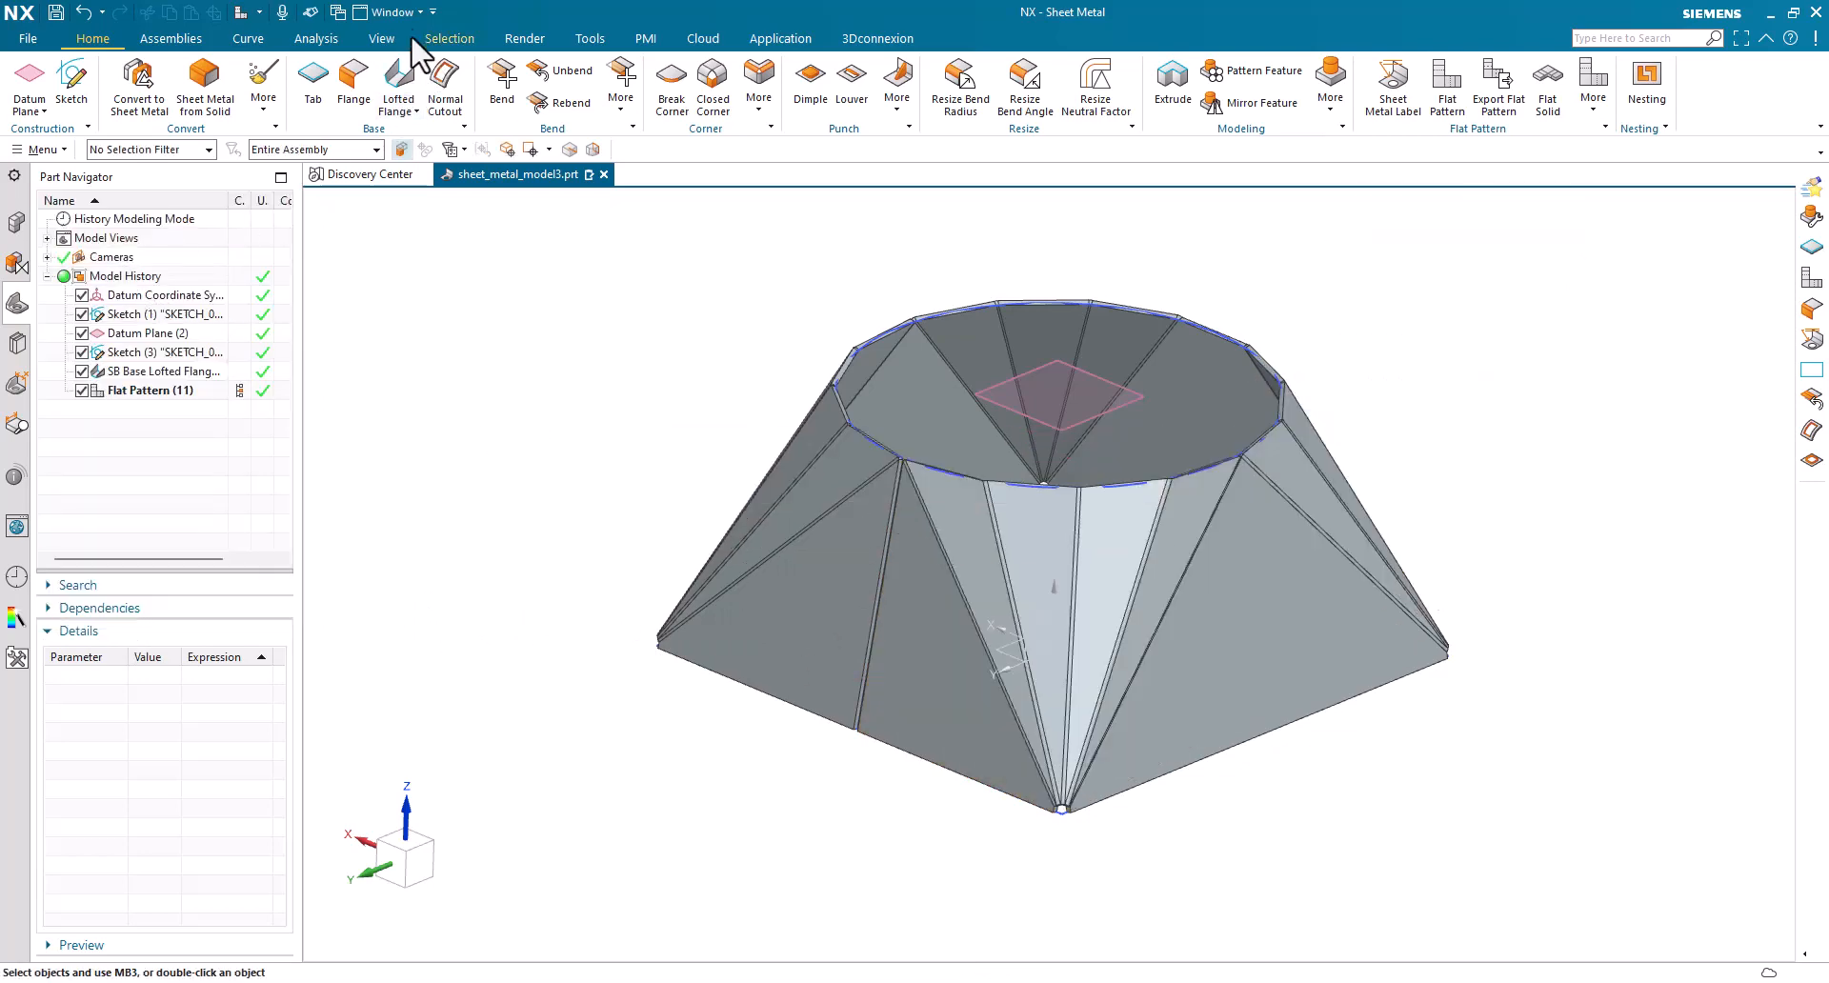
left_click(397, 12)
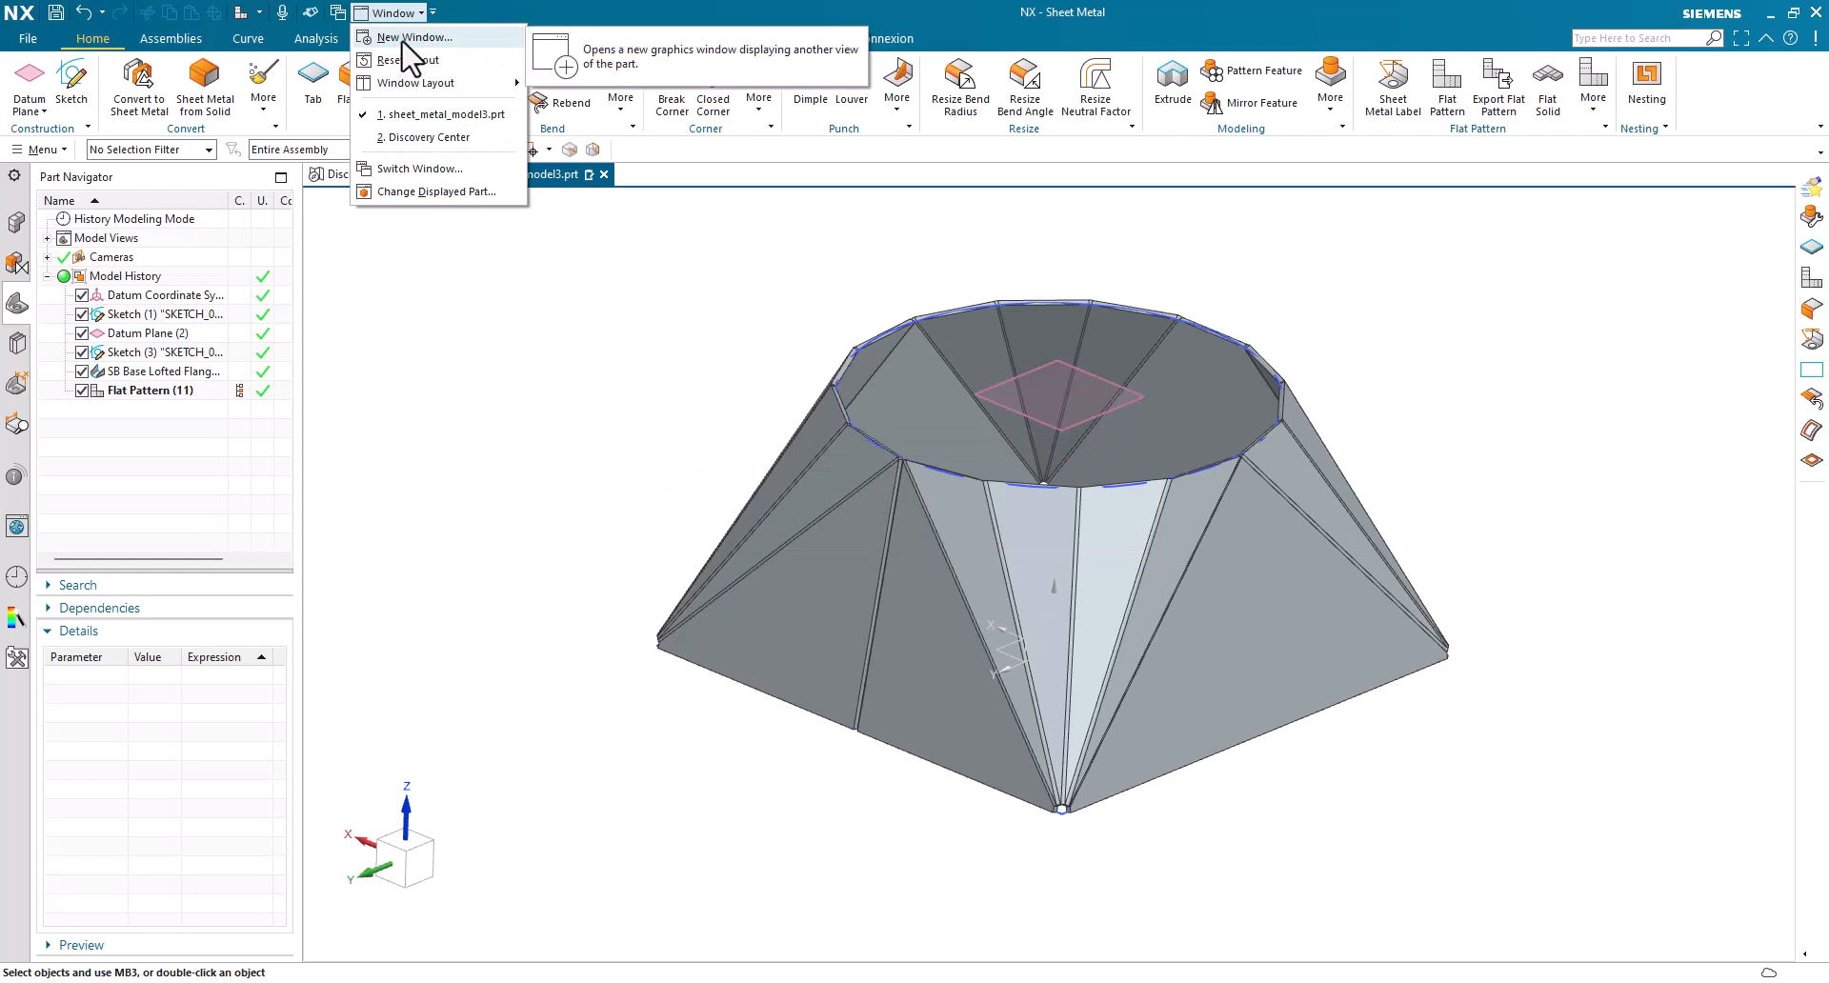
left_click(410, 36)
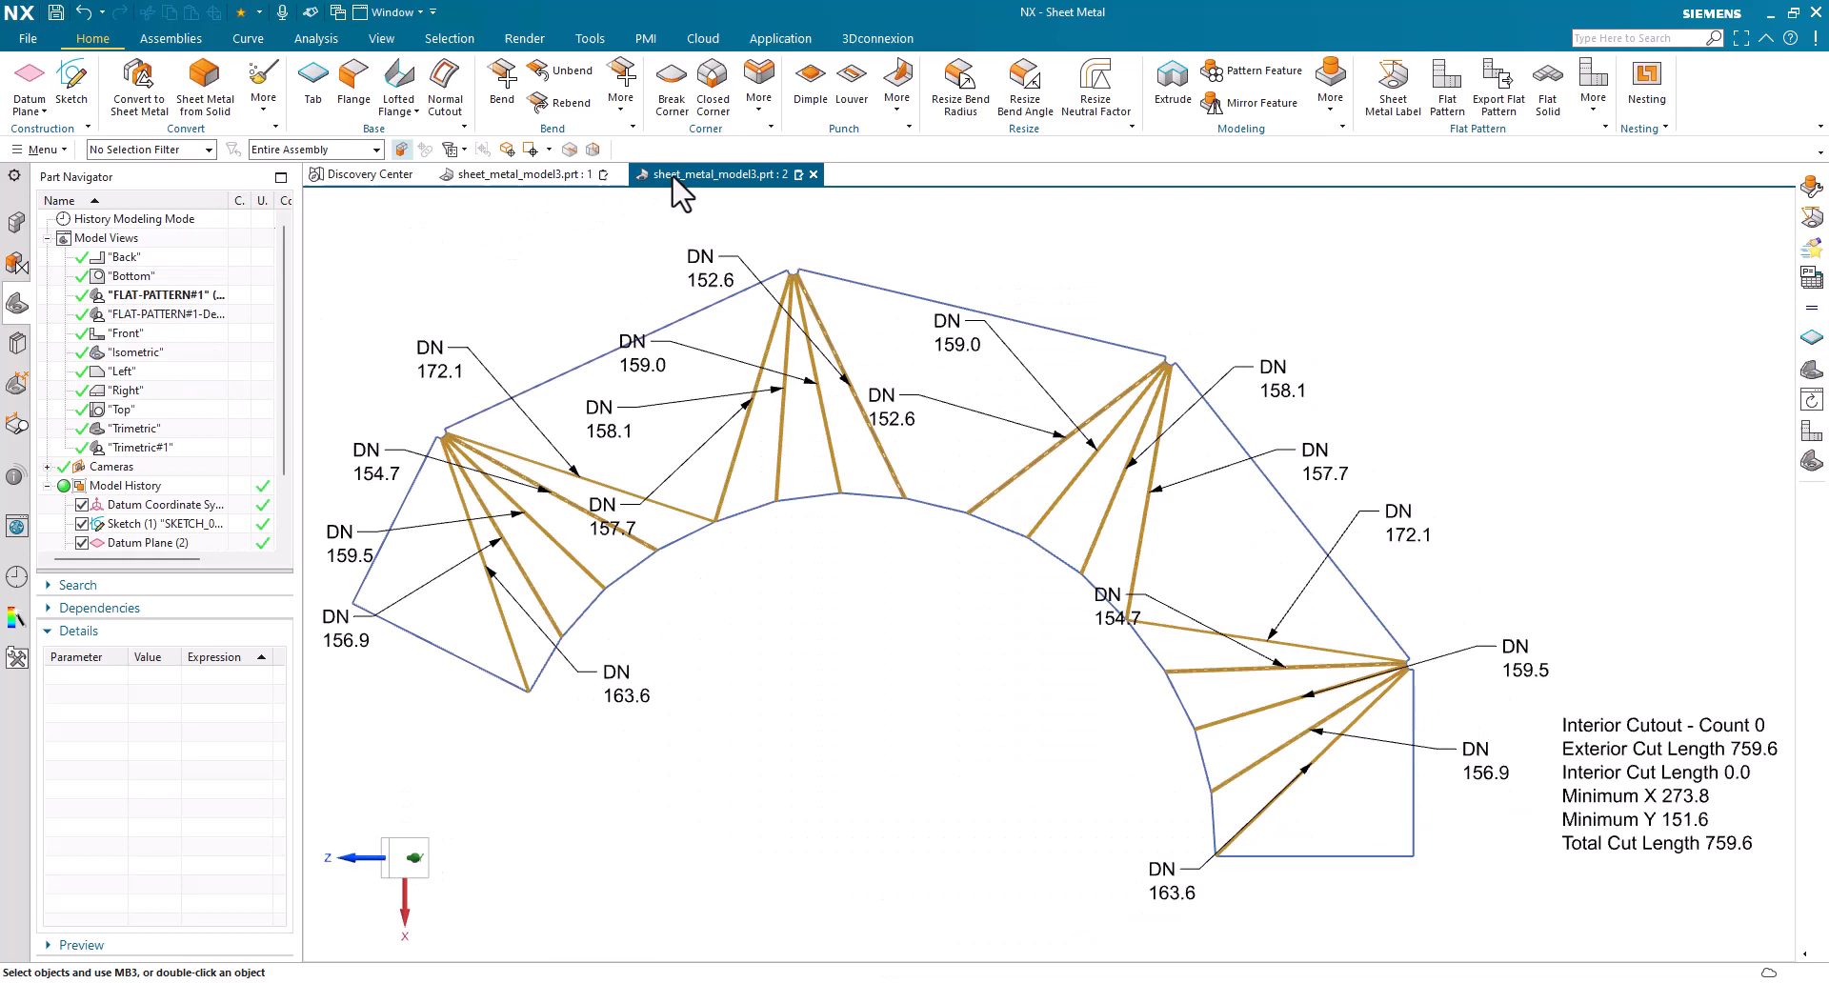
- Tile the 3D part and flat pattern windows vertically, side by side
left_click(525, 173)
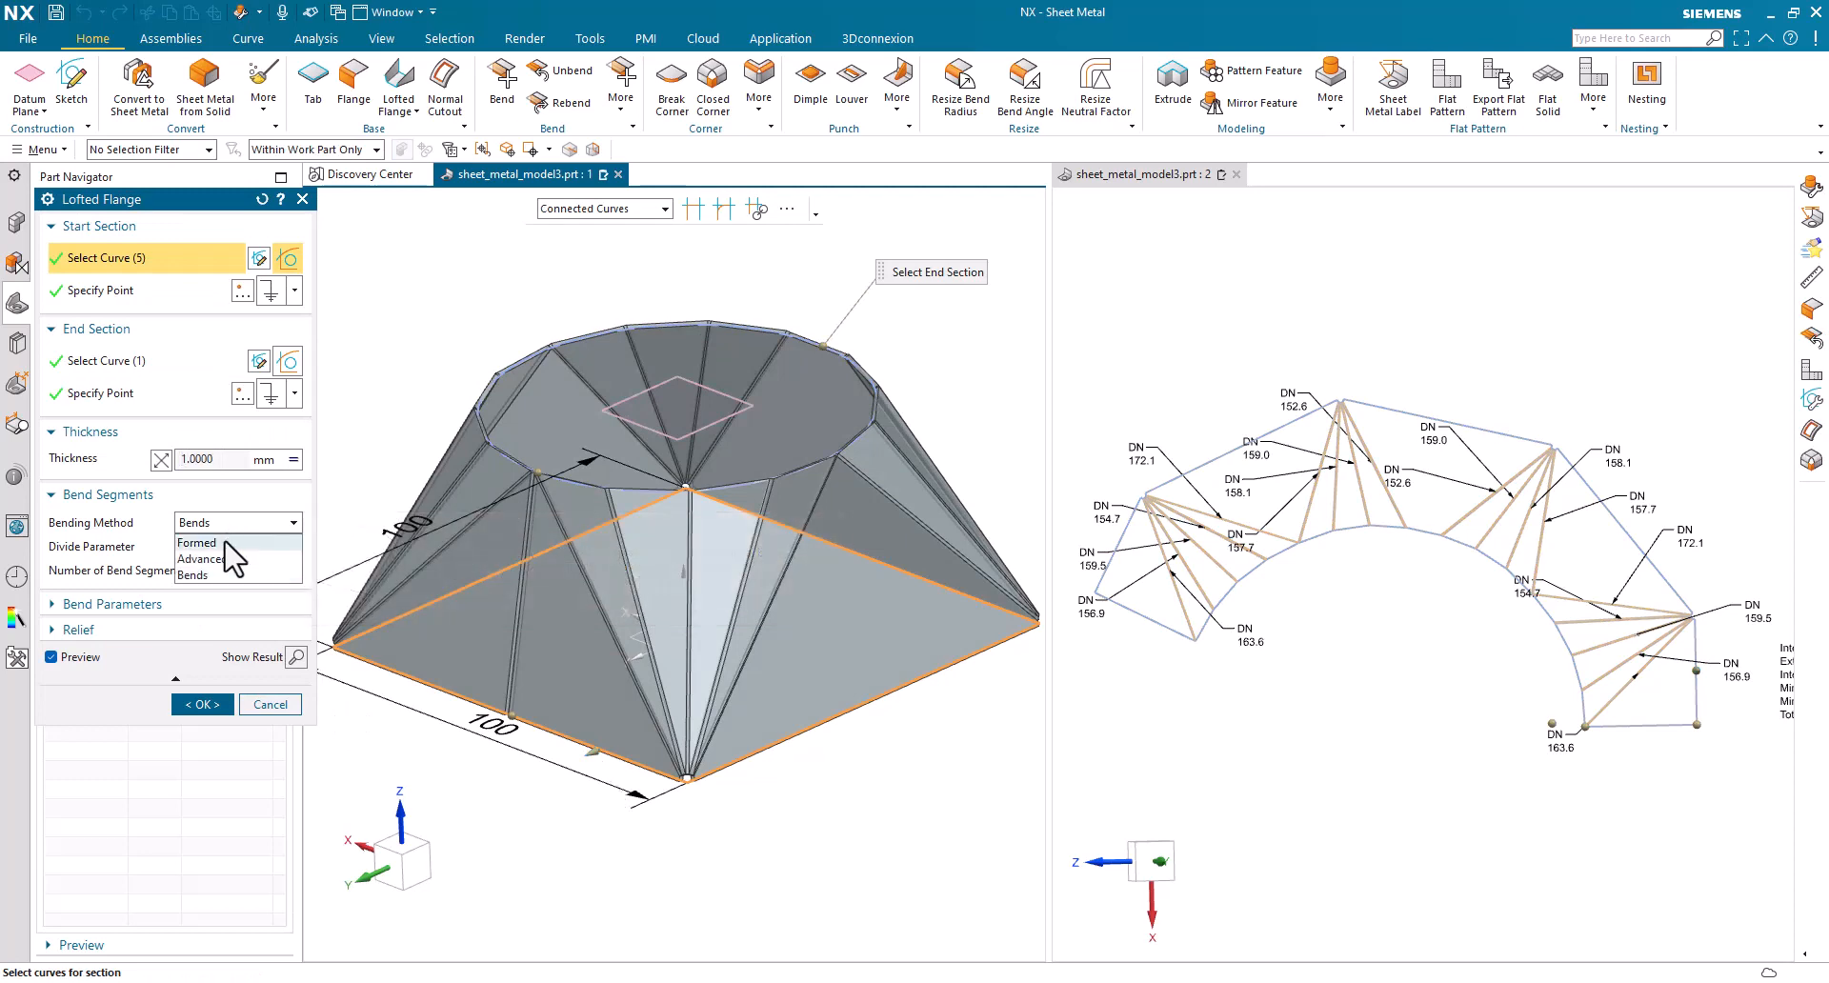
- Preview Formed bending, confirm the edit, then close the Flat Pattern dialog
left_click(197, 542)
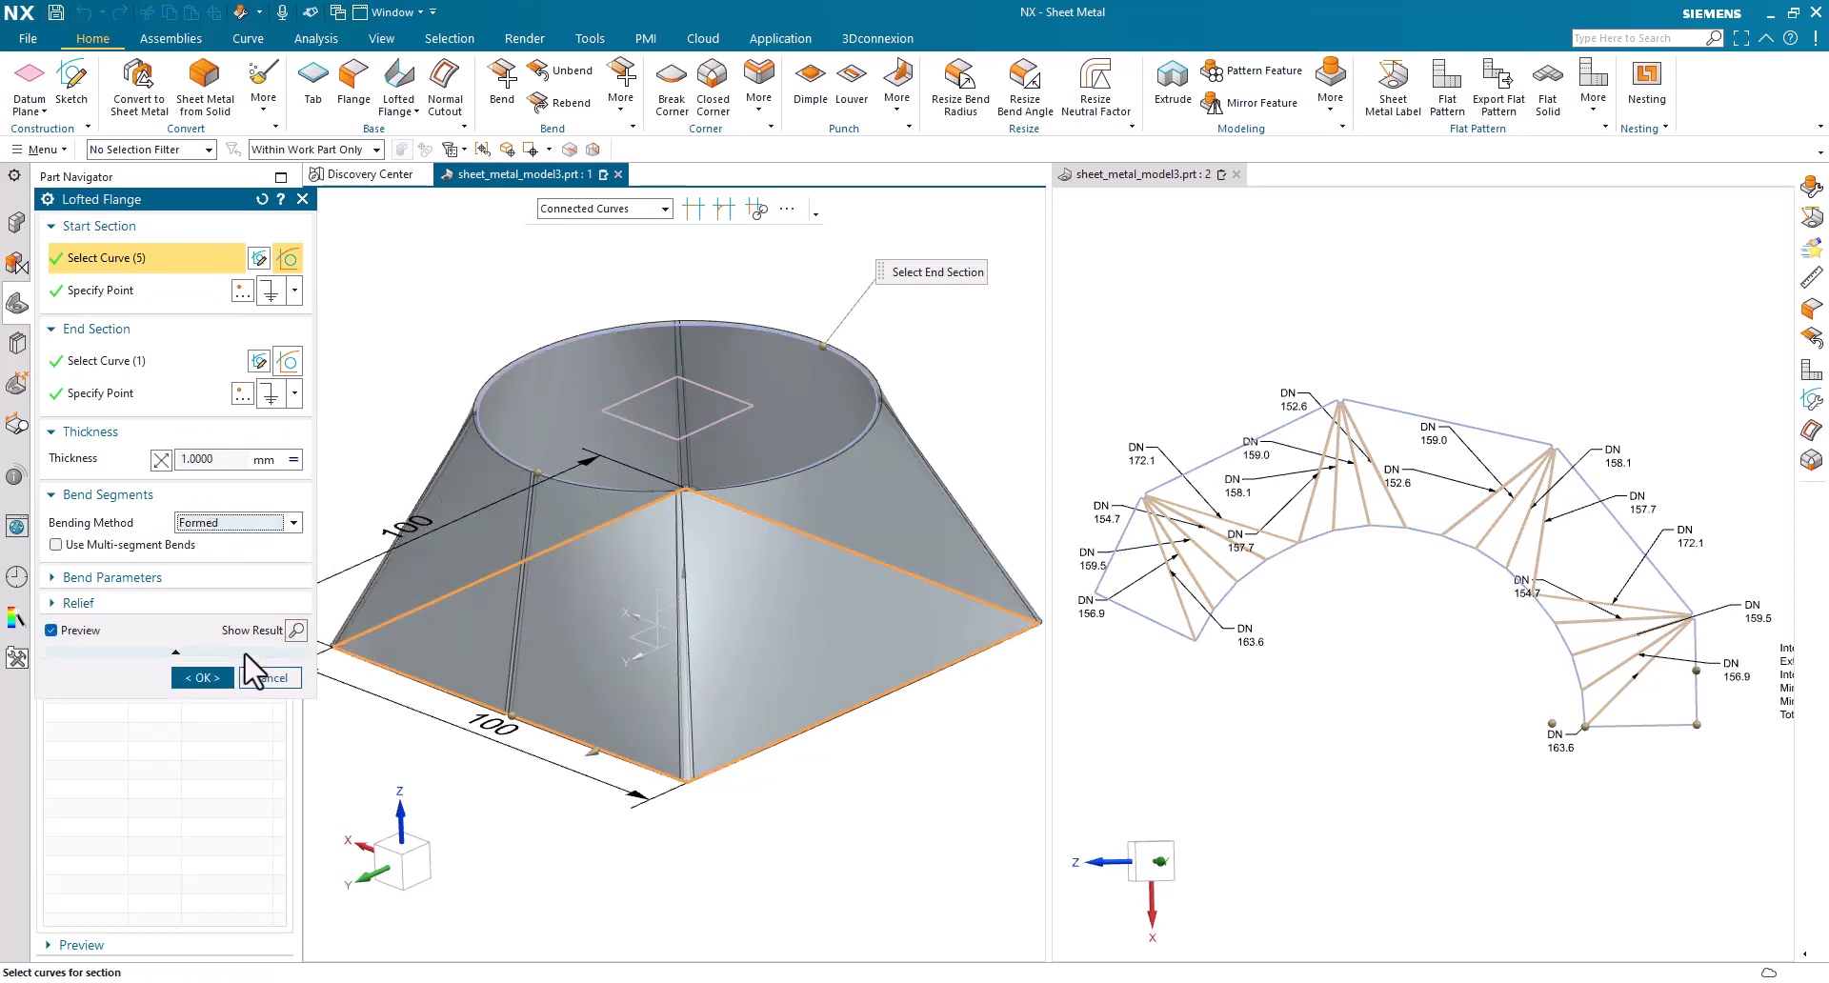
left_click(201, 677)
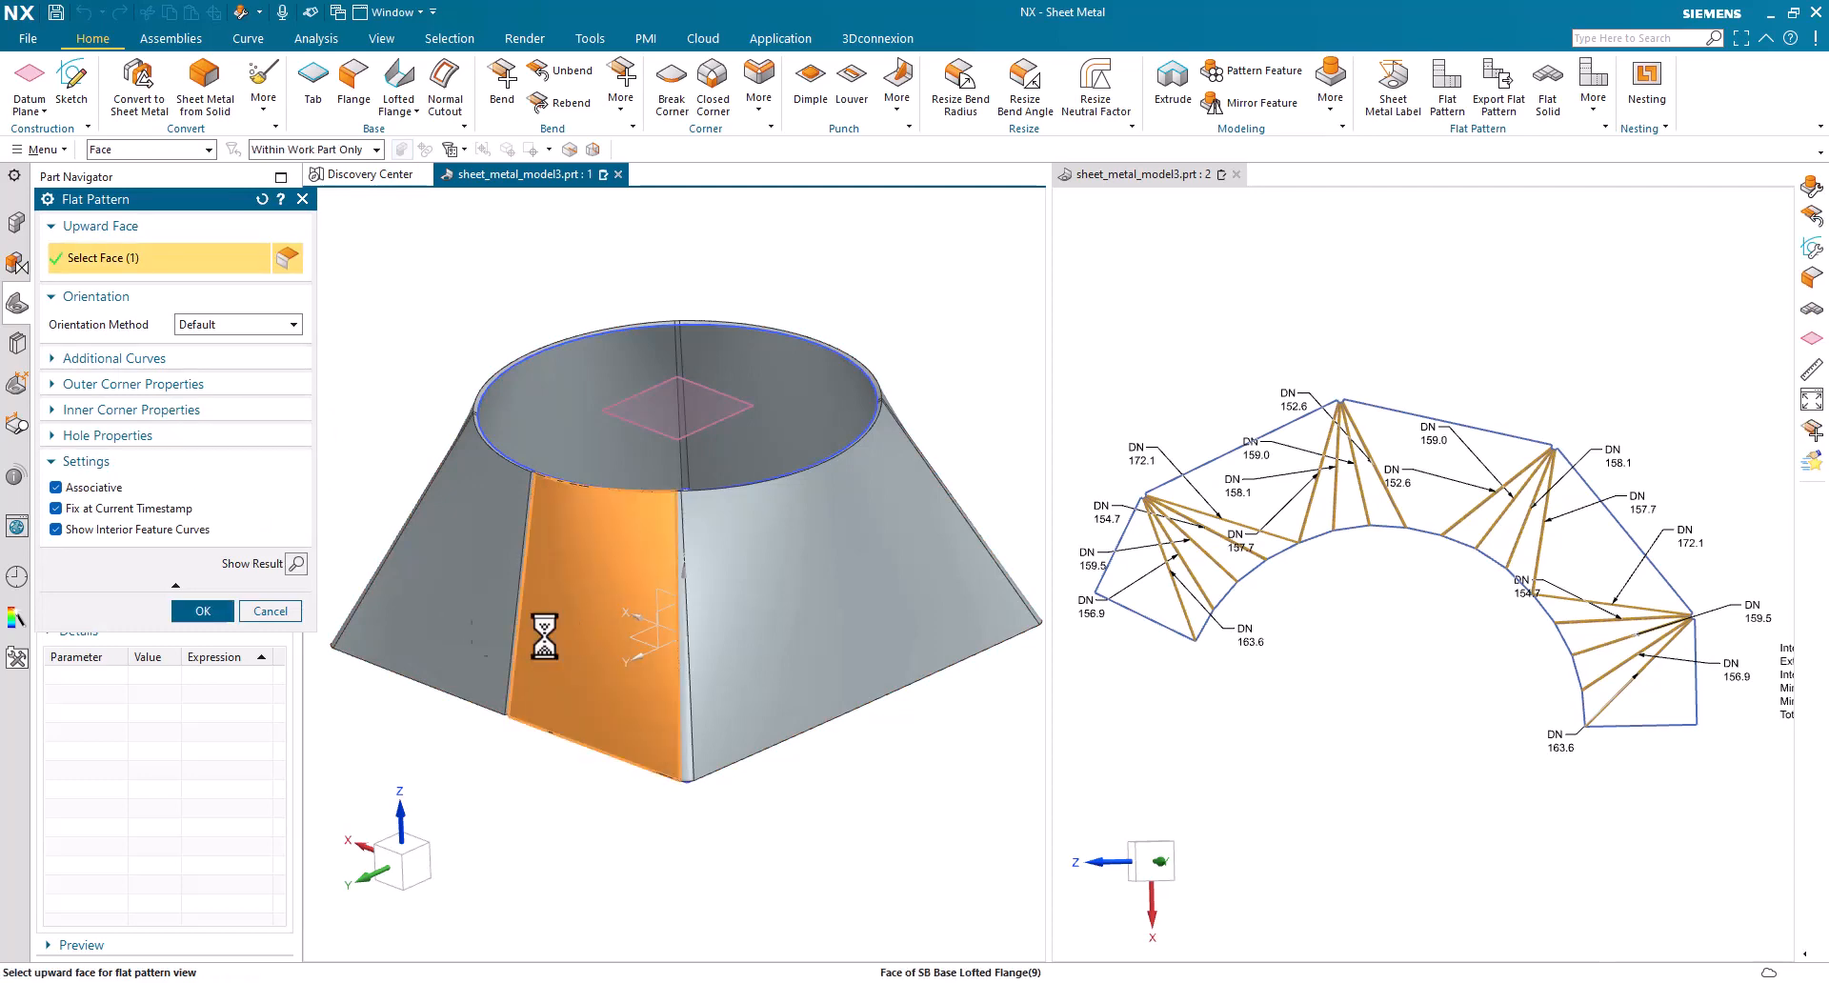
left_click(202, 609)
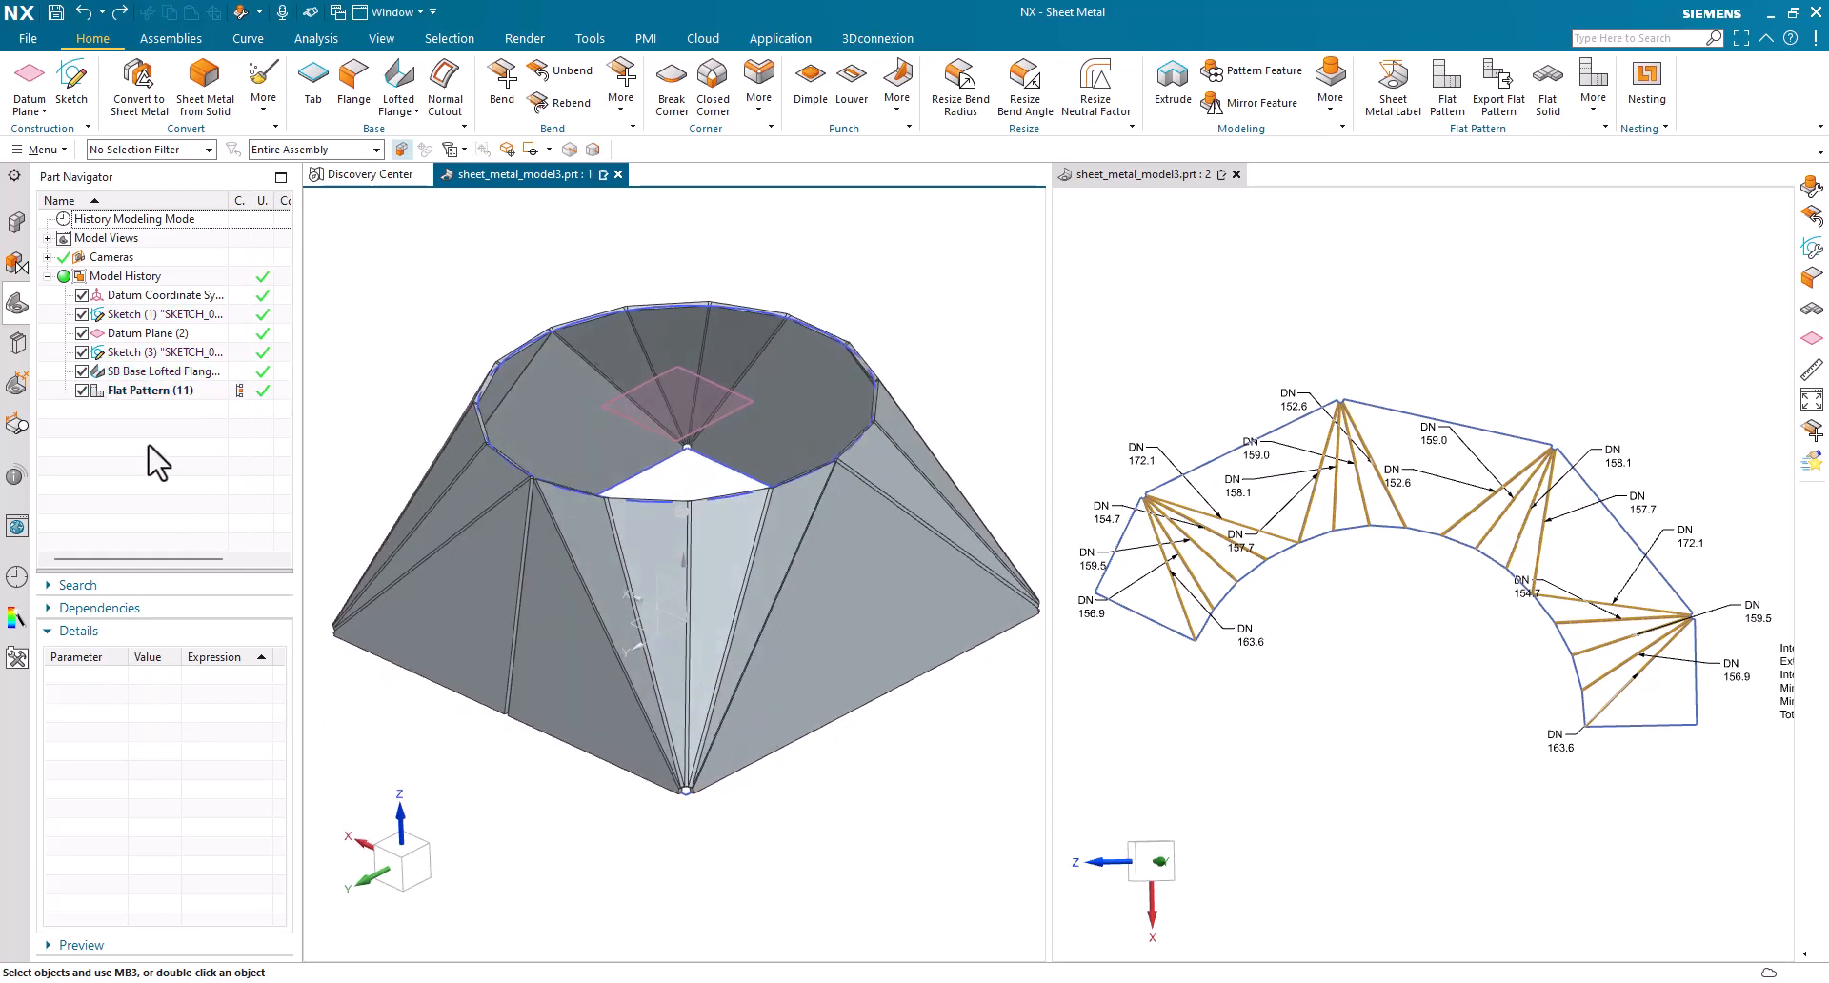
- Change the base sketch's vertical dimension to 90, then back to 100
left_click(166, 312)
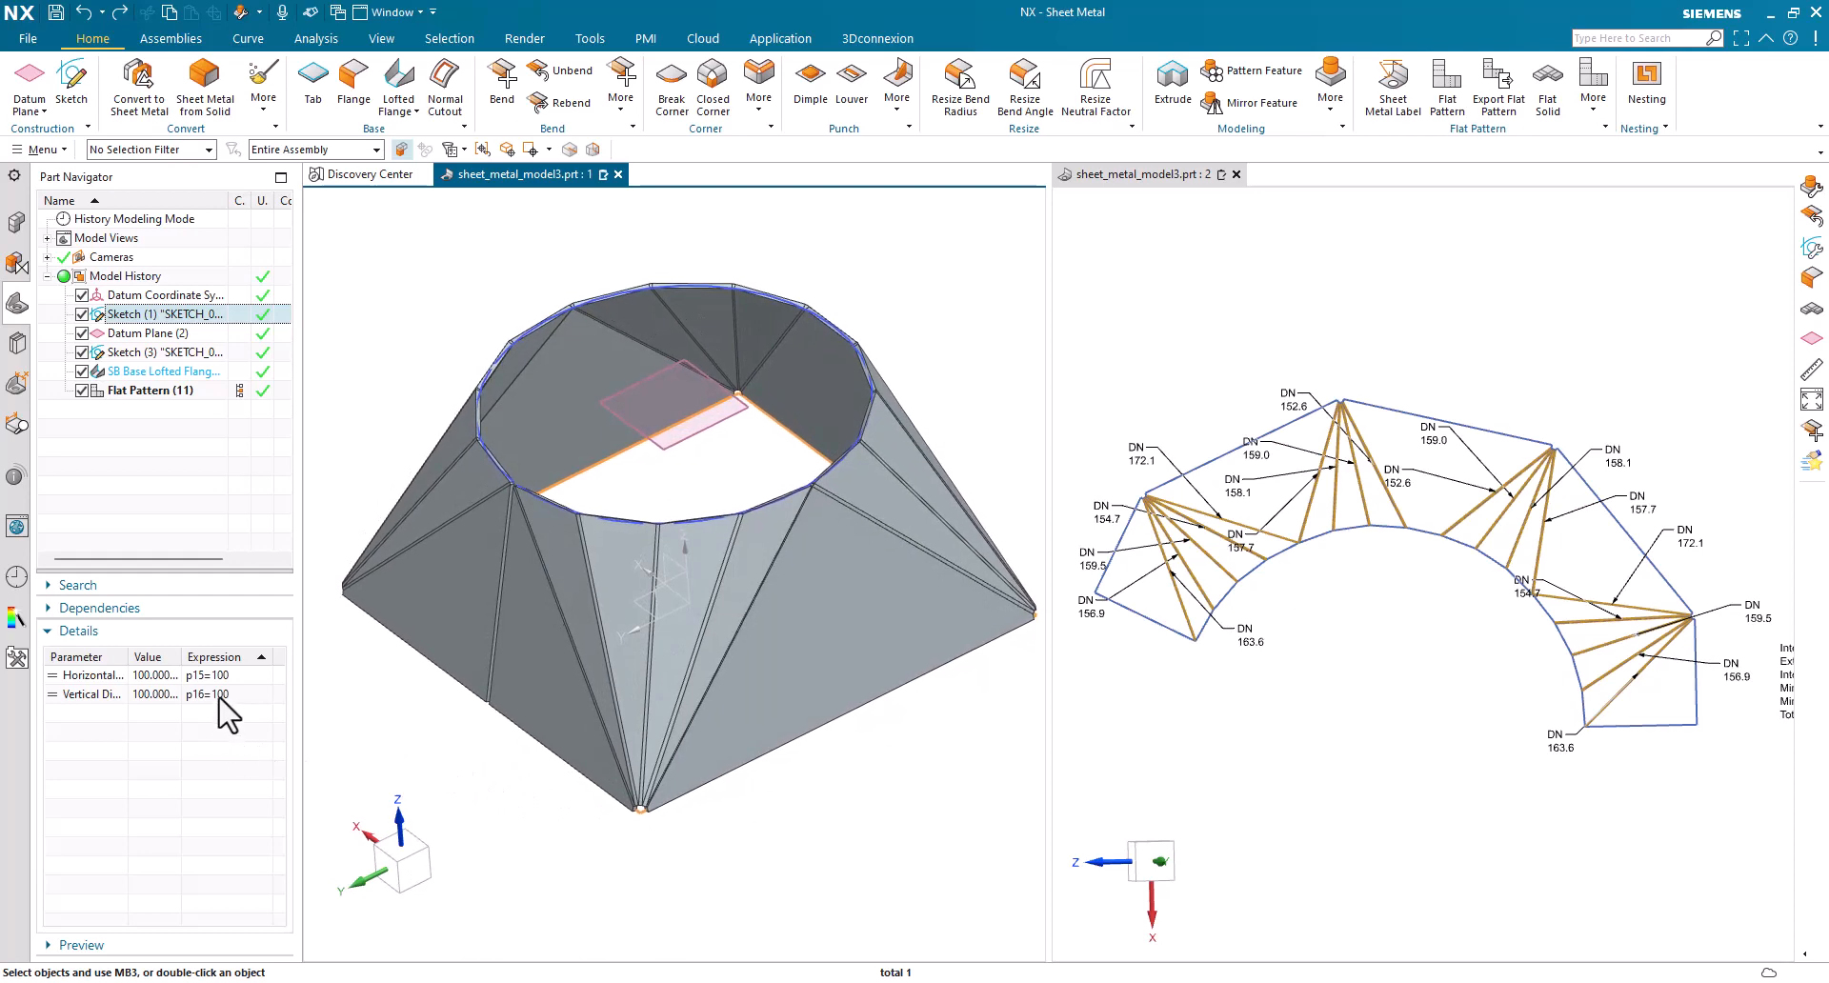
type("90")
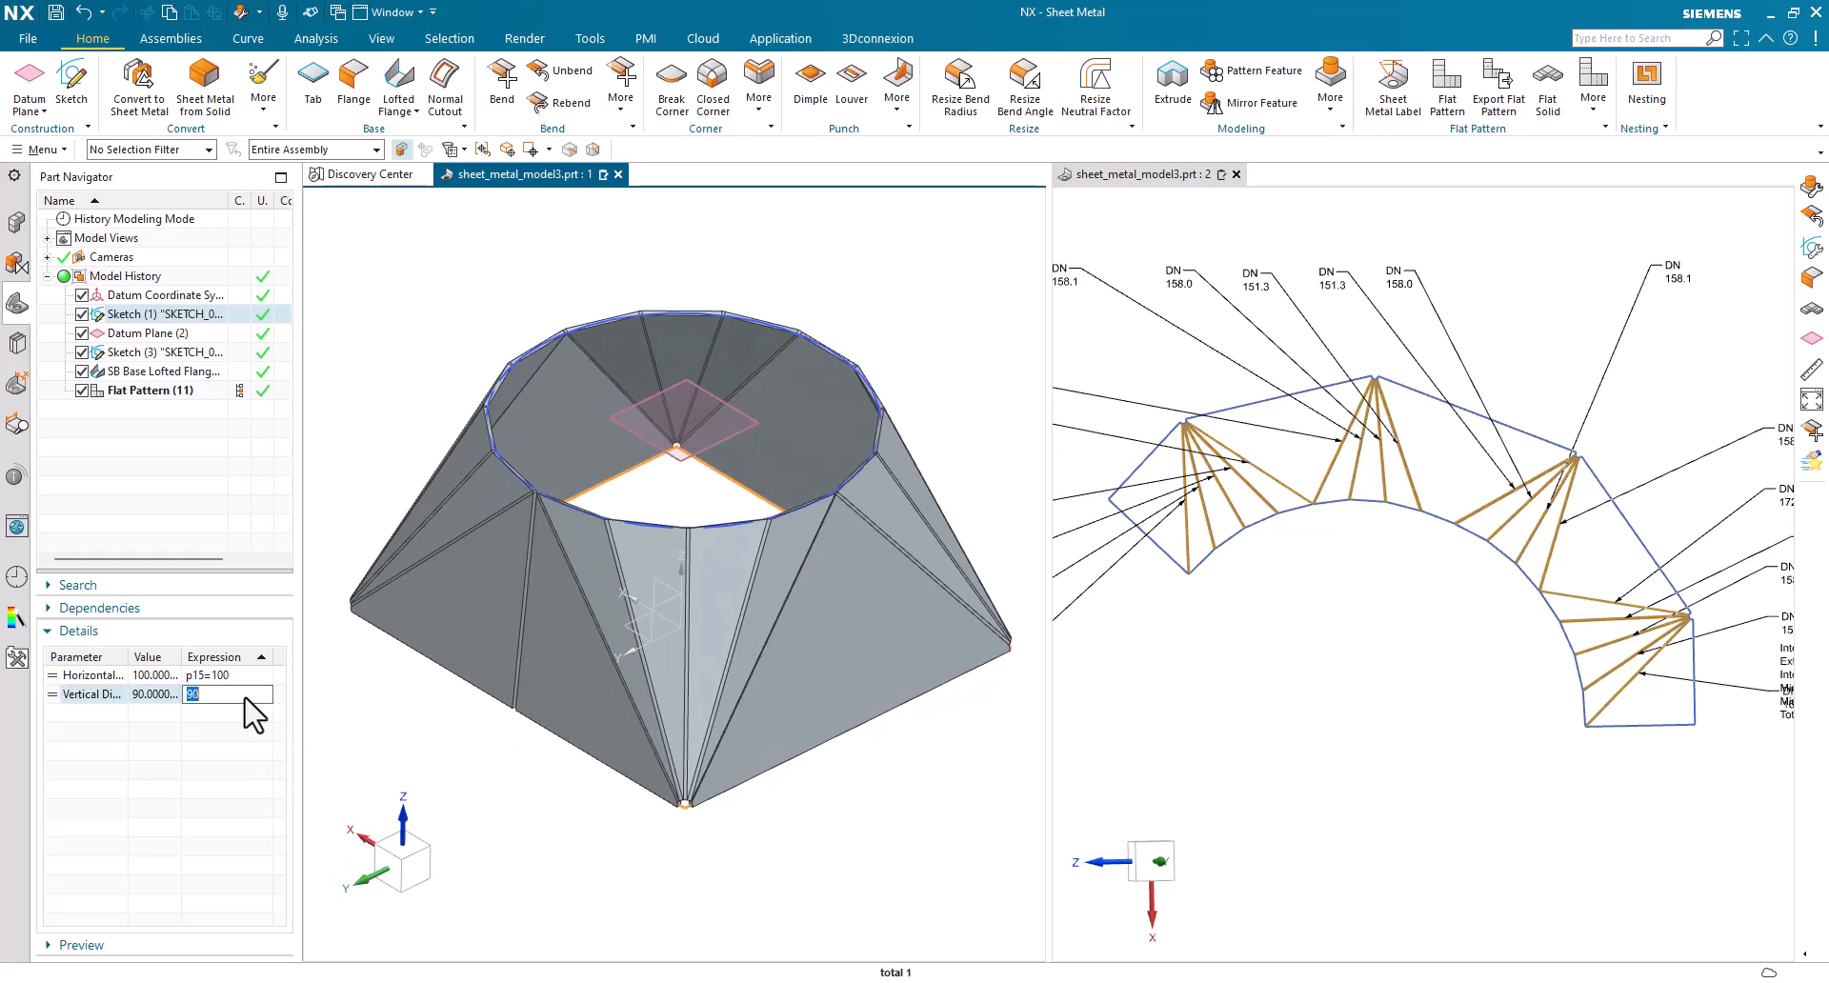
type("100")
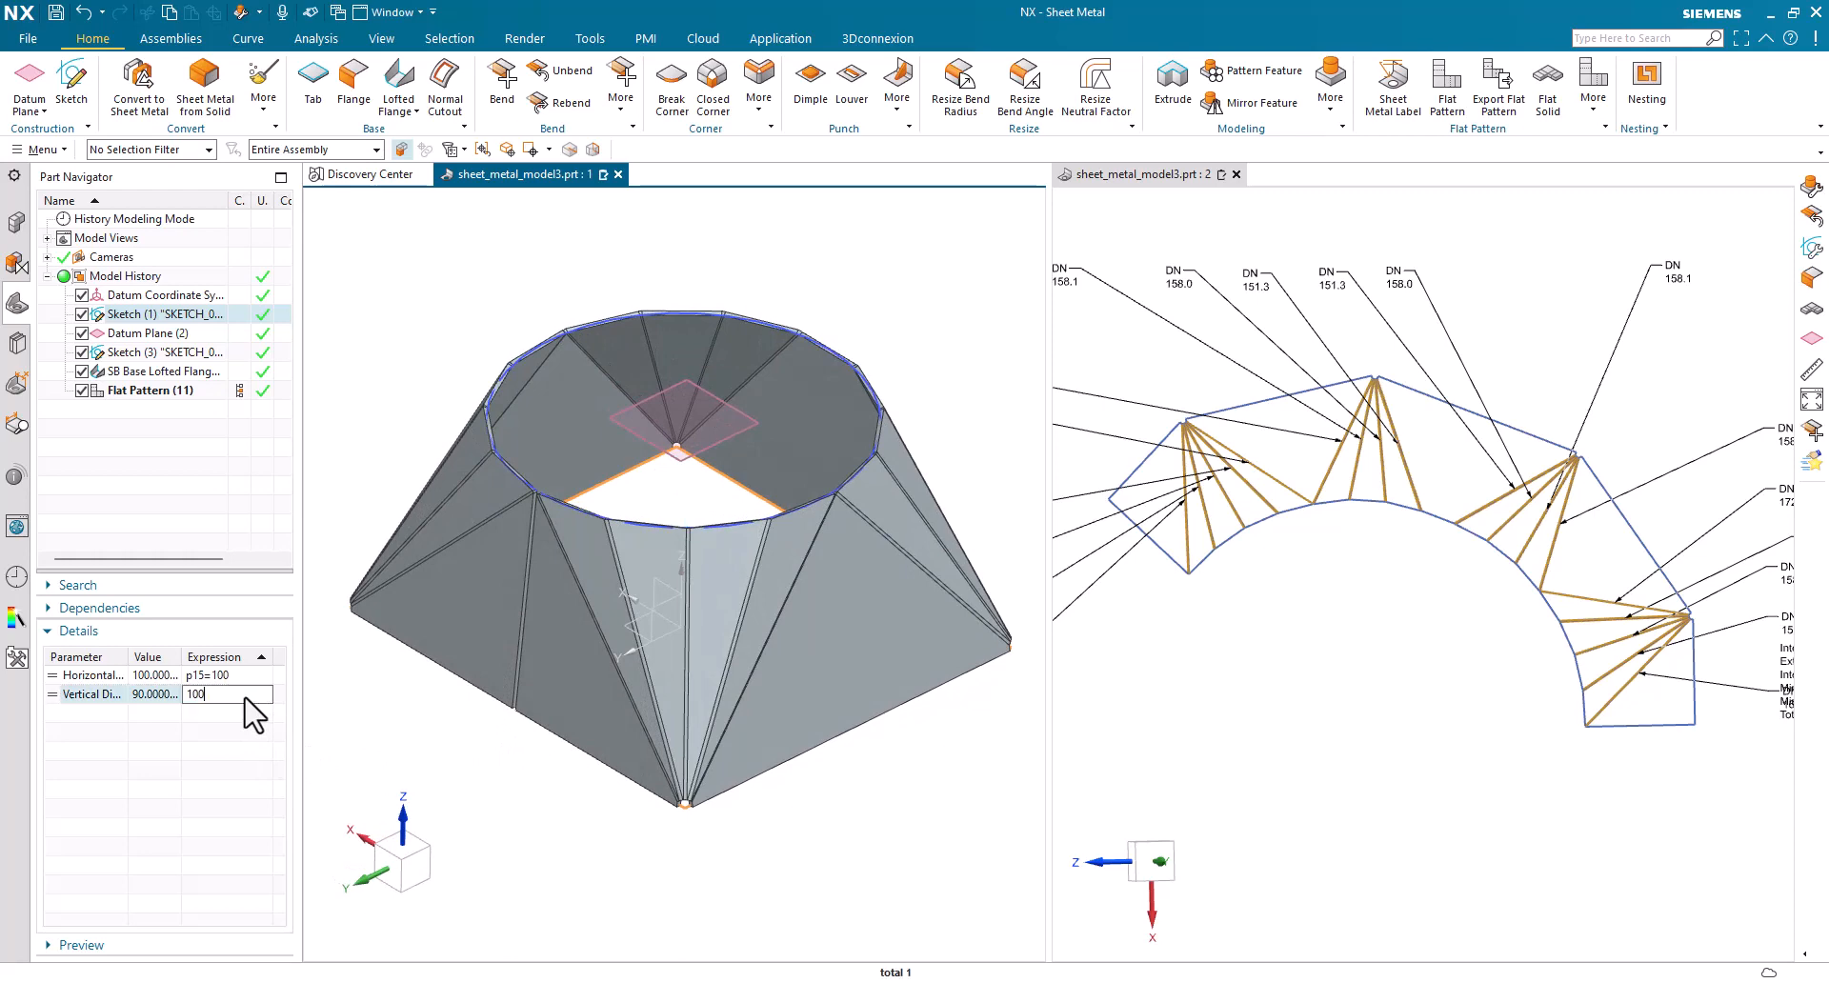